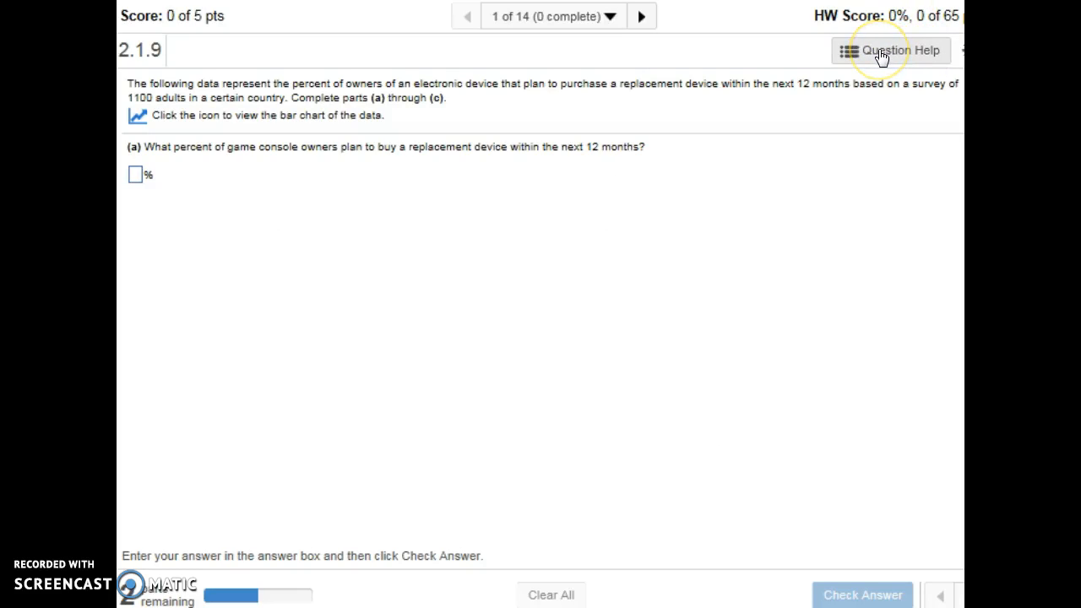
Step: Bring up the Question Help options for problem 2.1.9
left_click(892, 50)
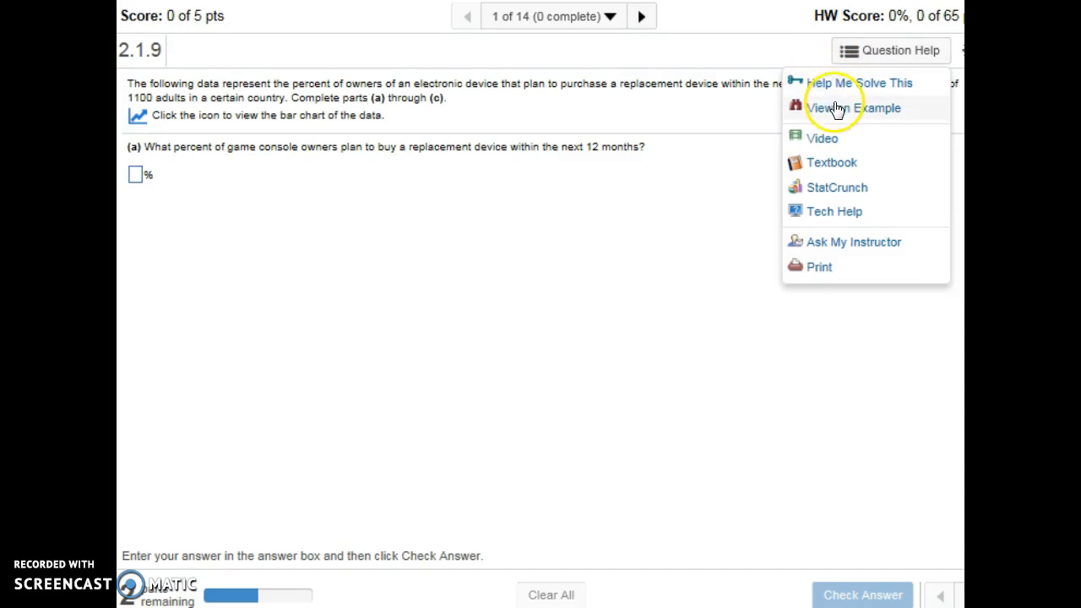
mouse_move(682, 134)
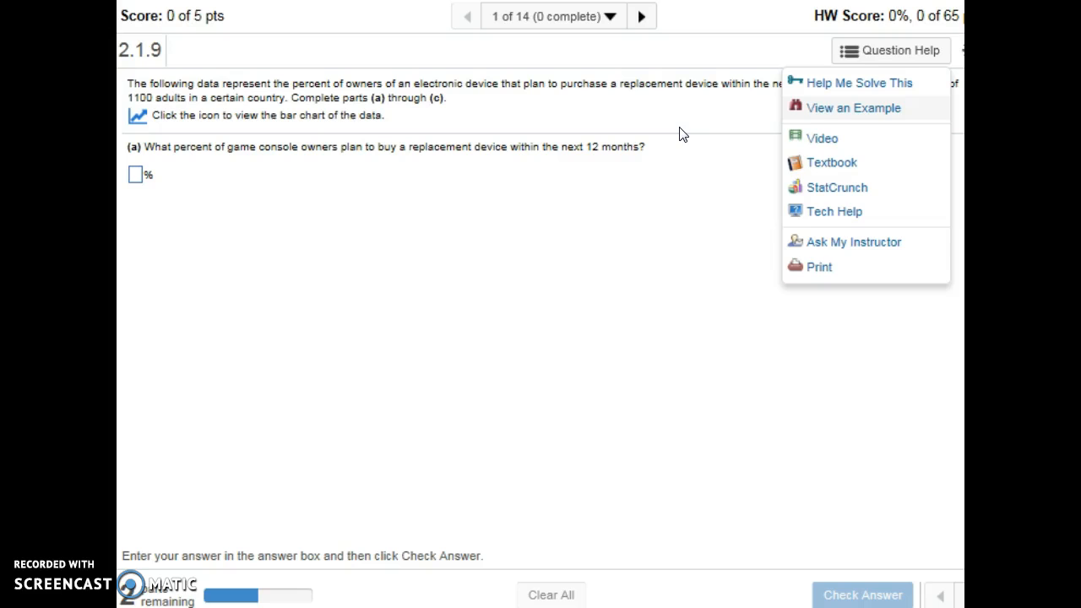
mouse_move(836, 163)
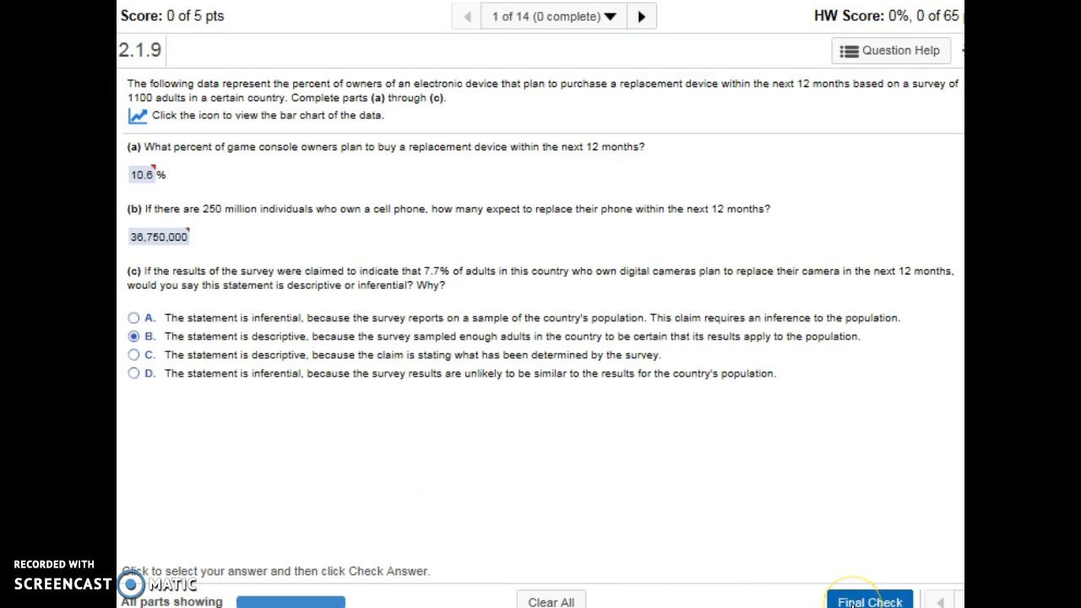
Step: Submit problem 2.1.9 for grading and read the incorrect-answer feedback
left_click(870, 601)
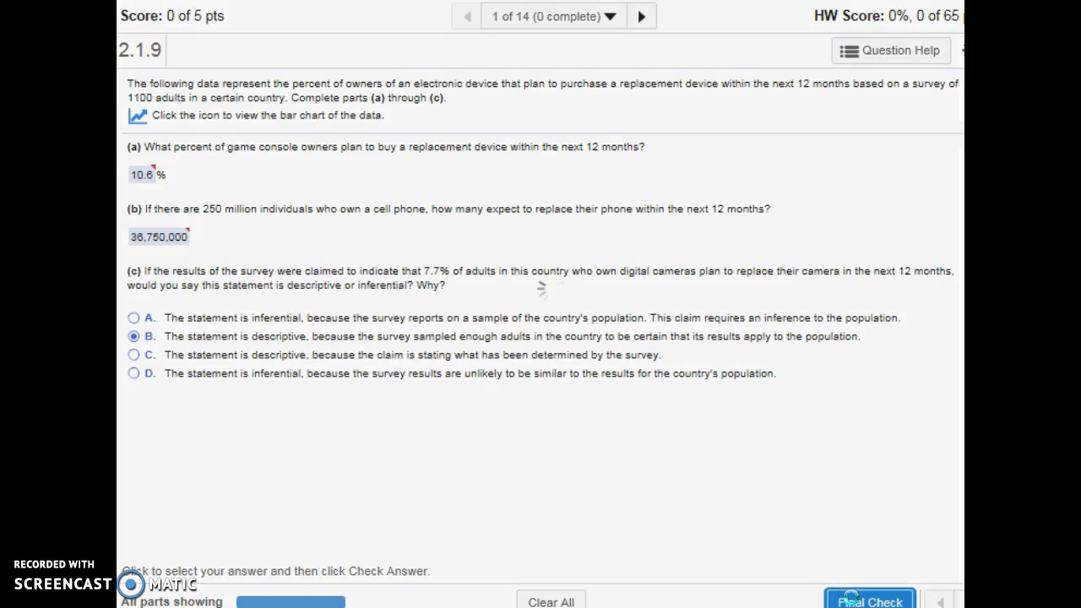
left_click(870, 601)
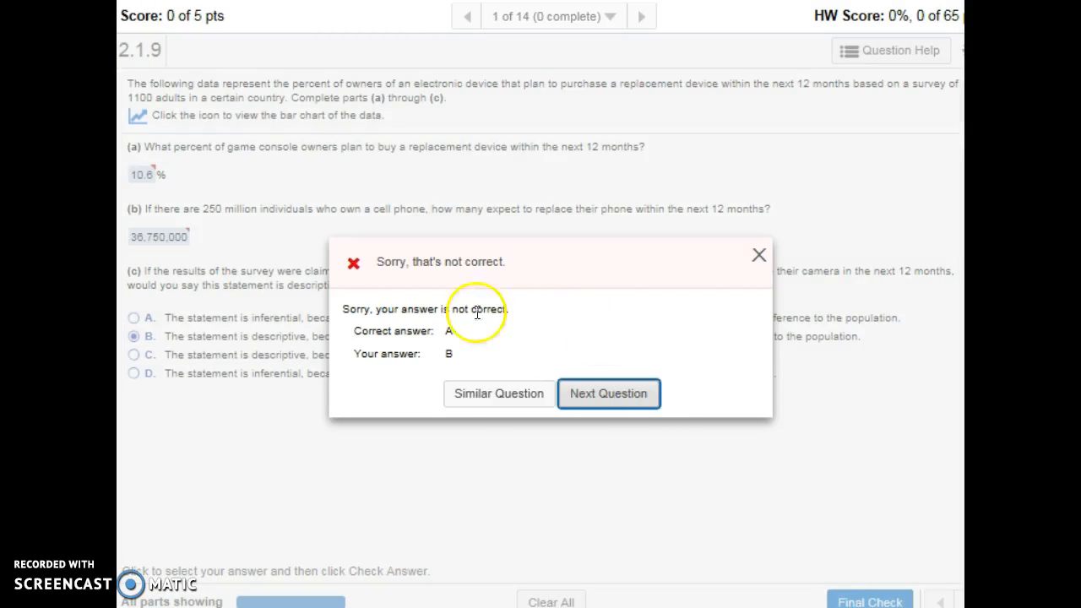
mouse_move(492, 398)
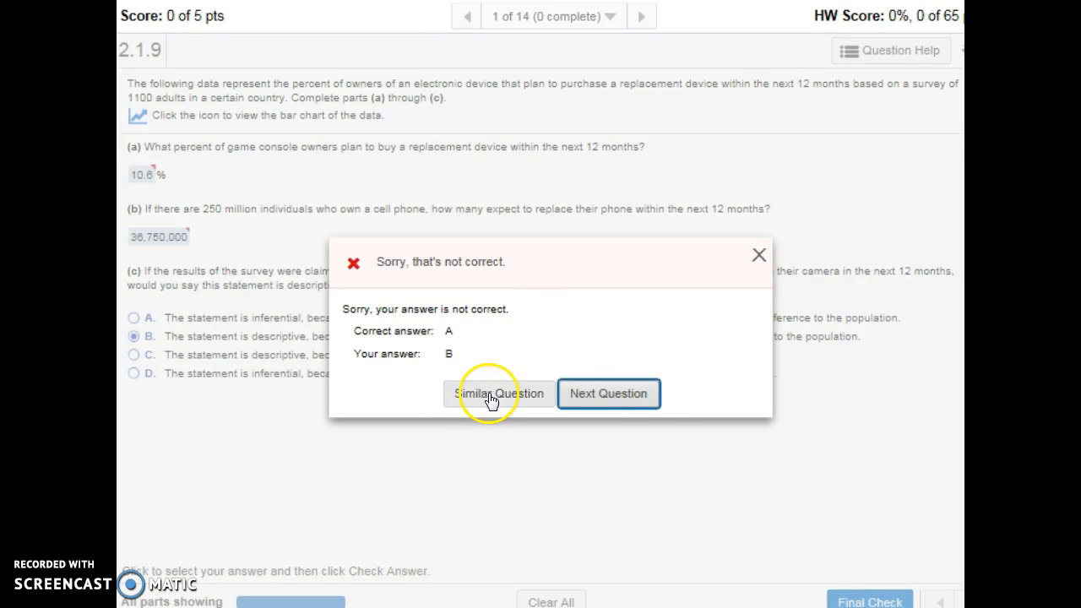
mouse_move(493, 407)
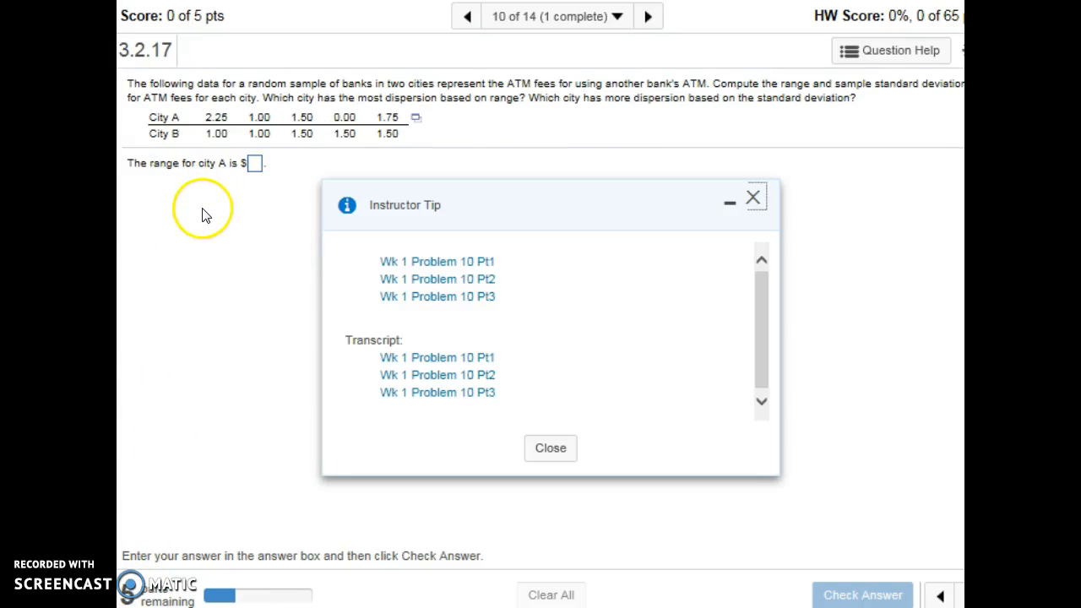
mouse_move(431, 436)
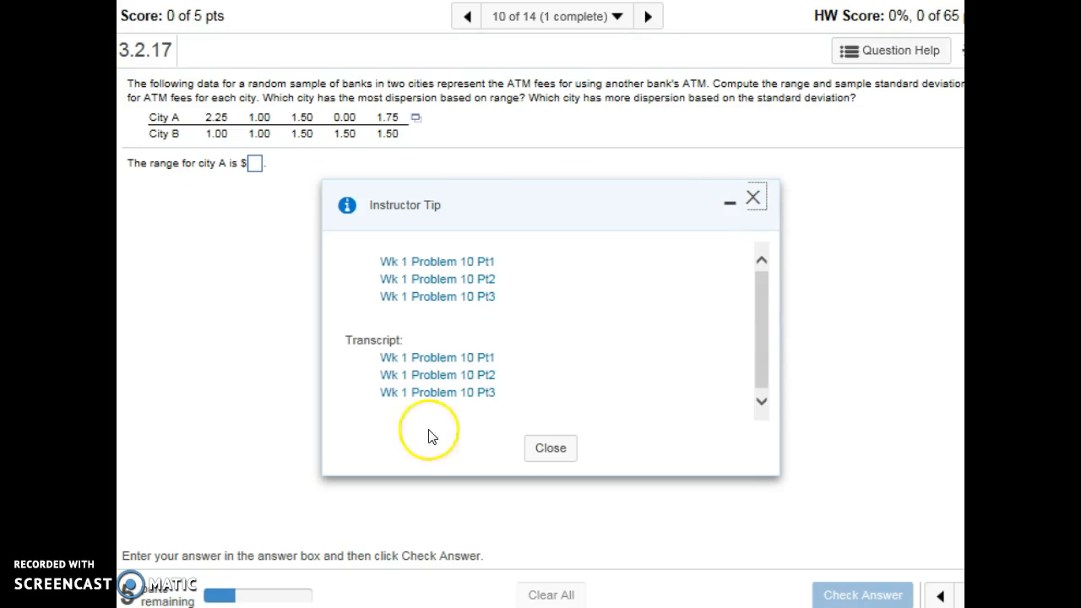
mouse_move(378, 301)
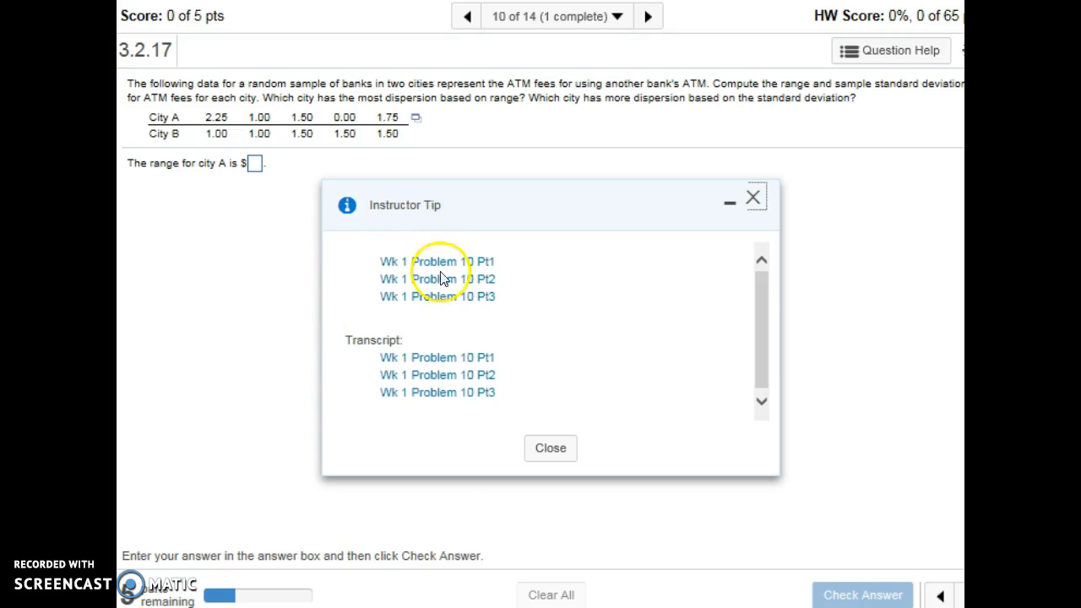
mouse_move(392, 221)
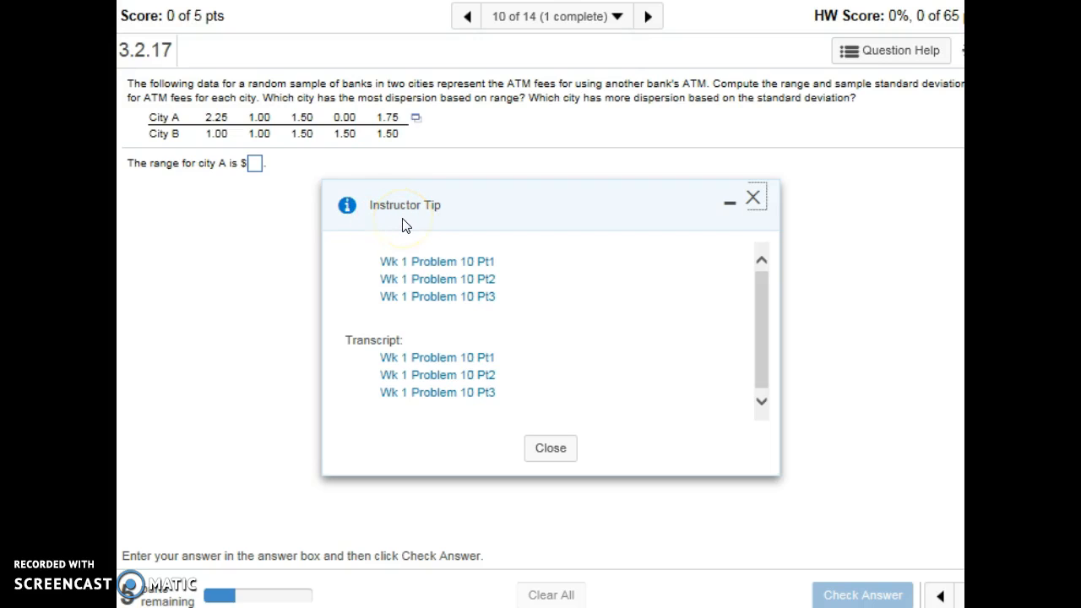
mouse_move(344, 502)
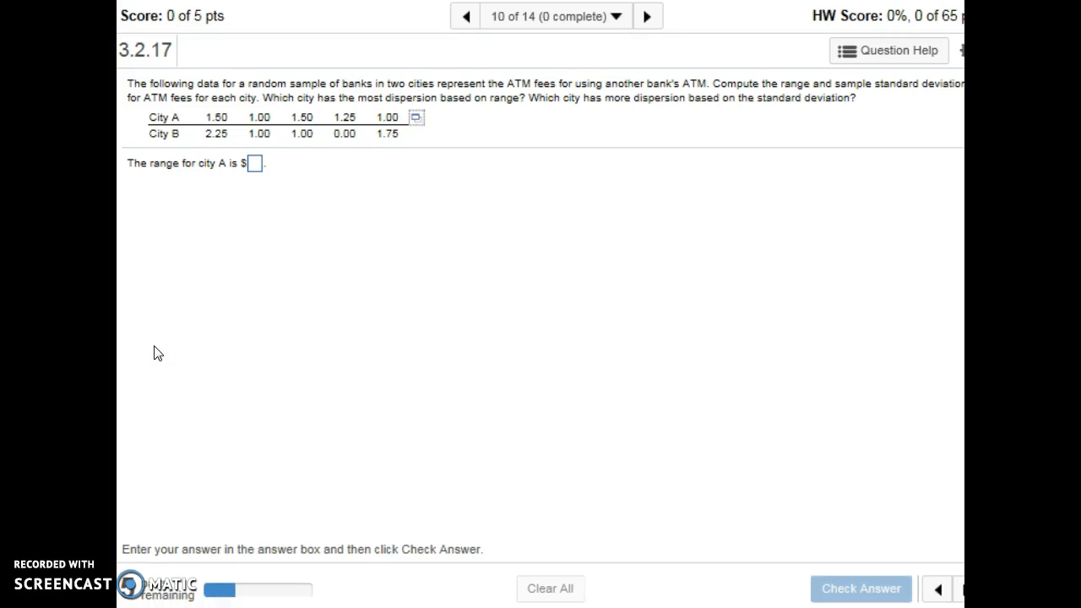
mouse_move(421, 133)
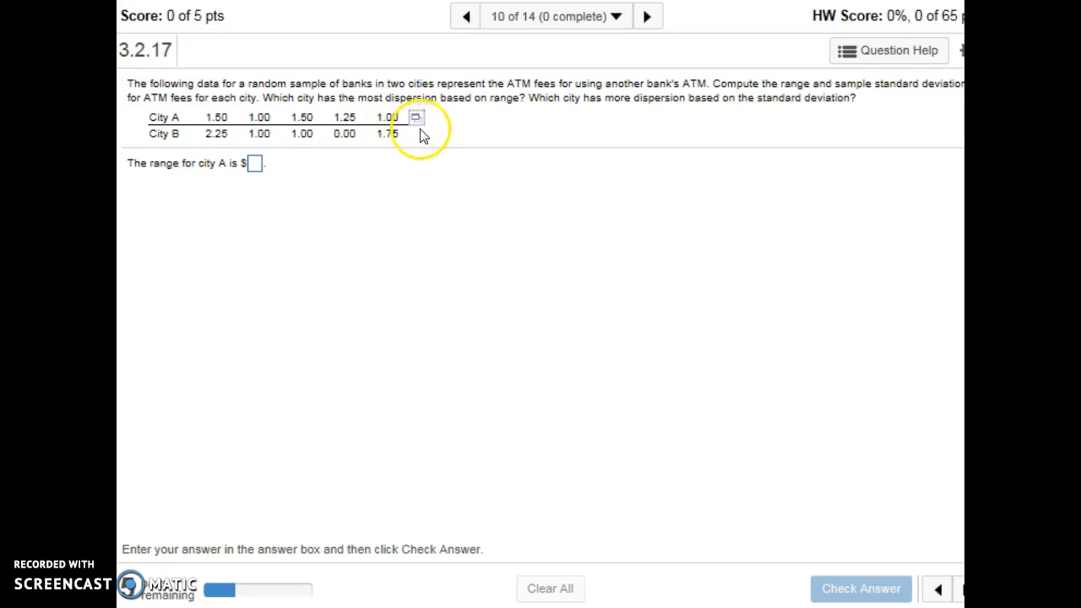
mouse_move(415, 119)
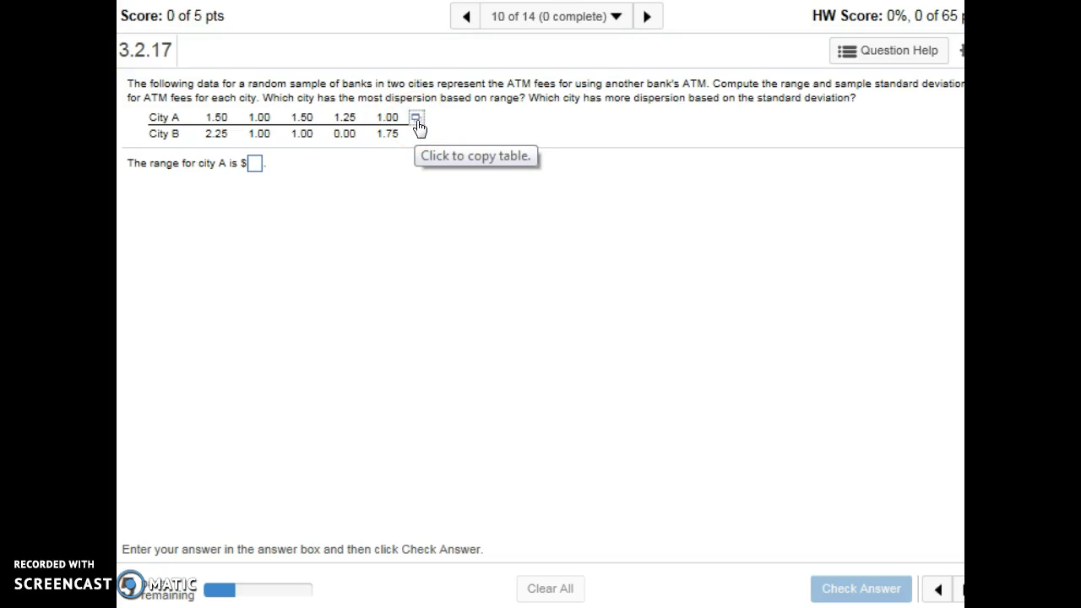
Step: Send the City A / City B ATM fee table from MyMathLab to StatCrunch
left_click(415, 118)
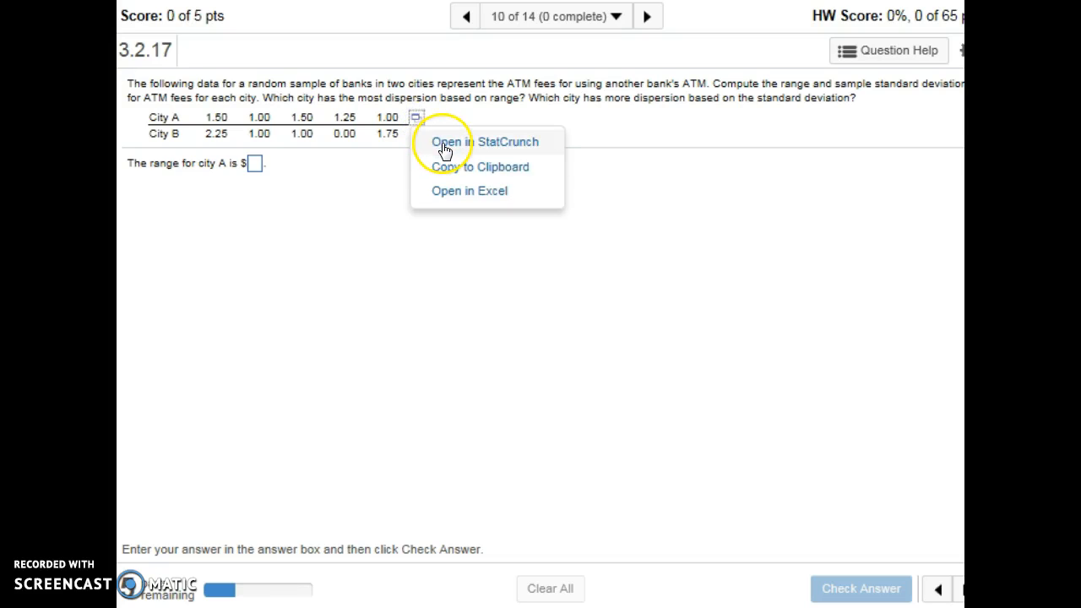
left_click(444, 142)
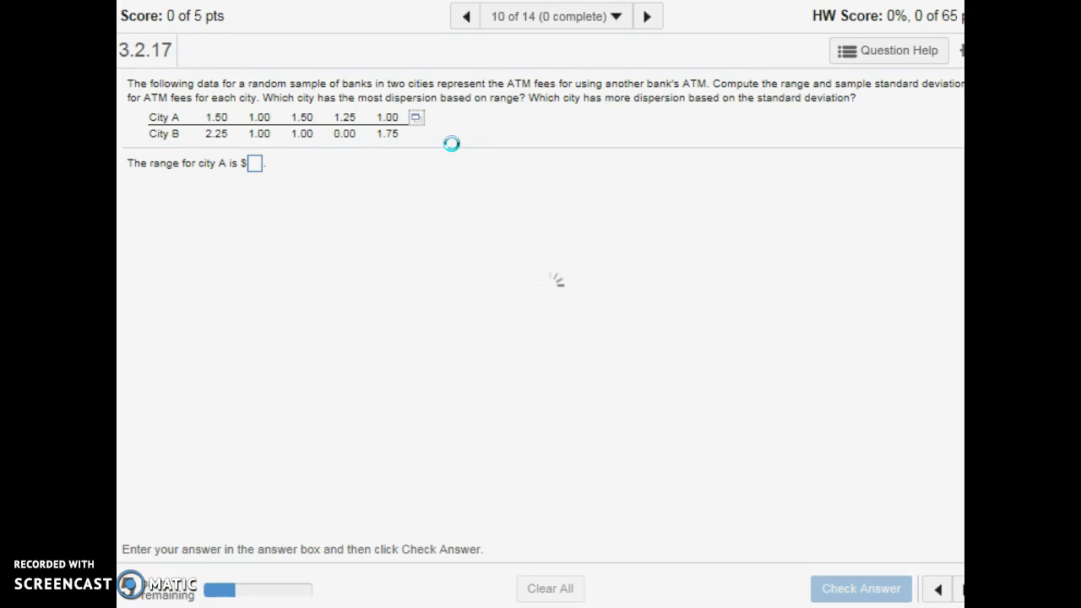
Step: Review the loaded City A and City B columns in StatCrunch and return to the table's copy options
left_click(415, 117)
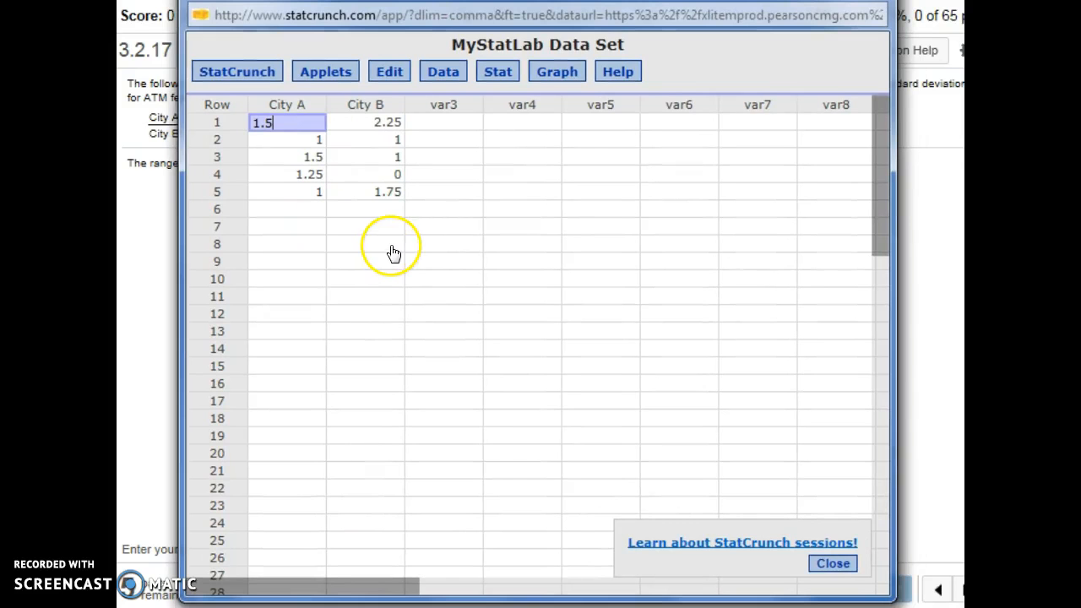
left_click(438, 209)
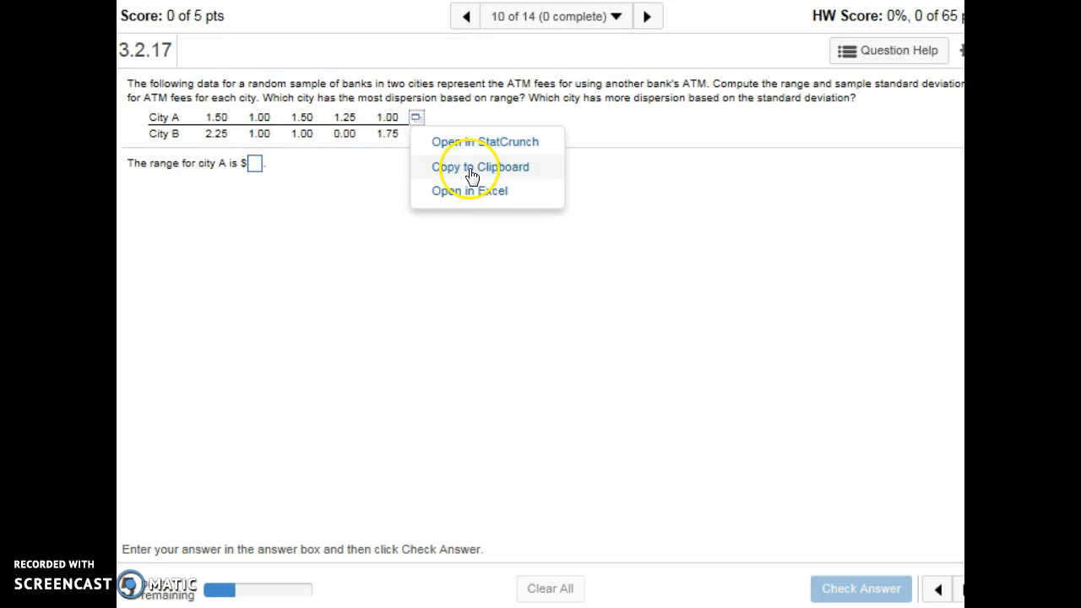
Step: Copy the fee table to the clipboard for pasting into Excel
left_click(479, 167)
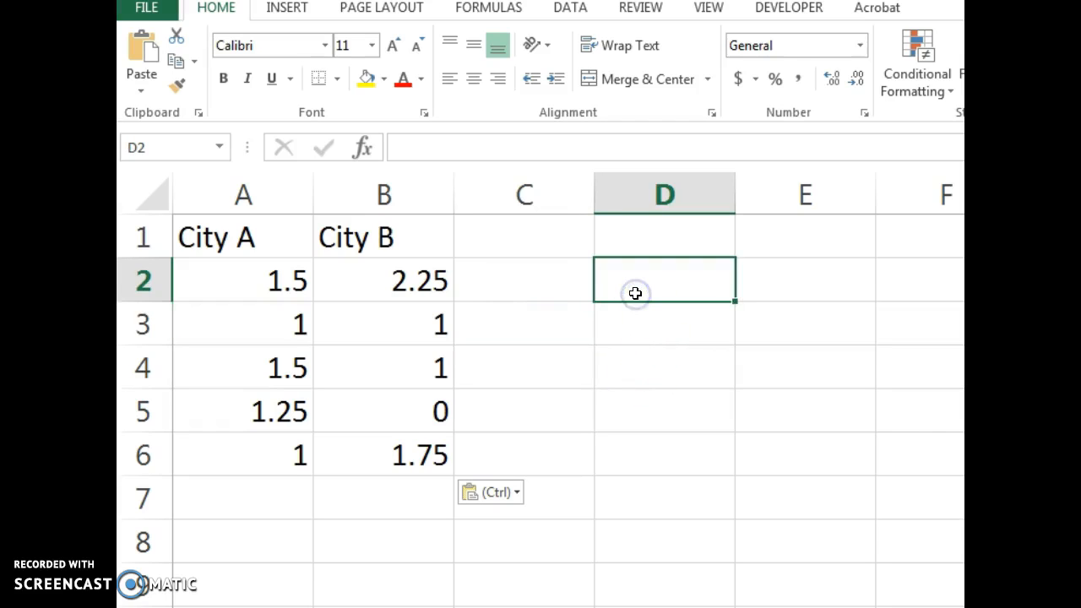
Step: Enter a test formula =7+8 giving 15 in D2 and the label Sum in C7
type("=")
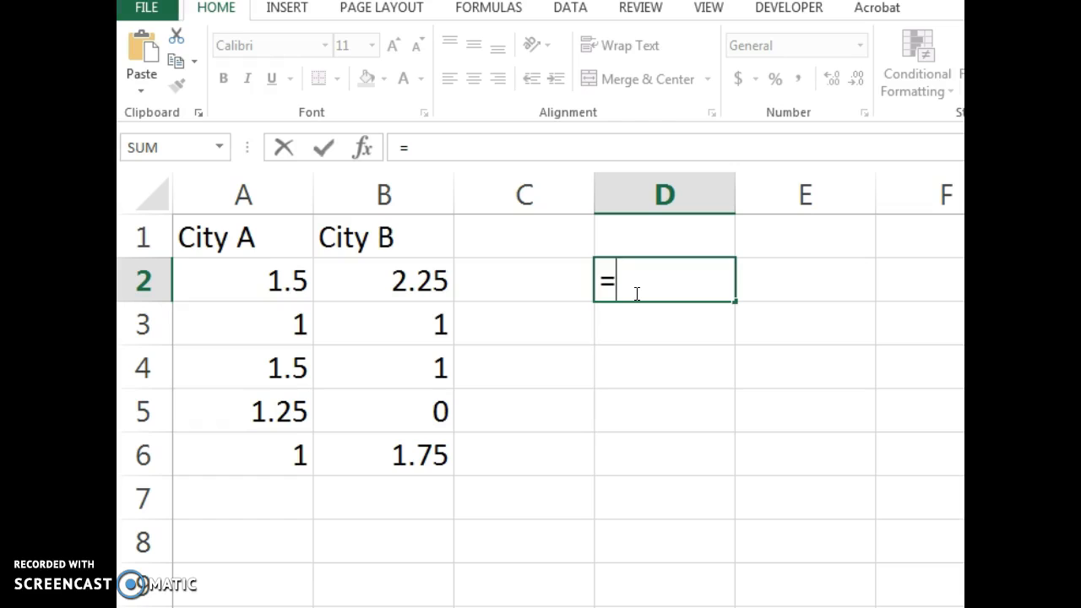
type("7+")
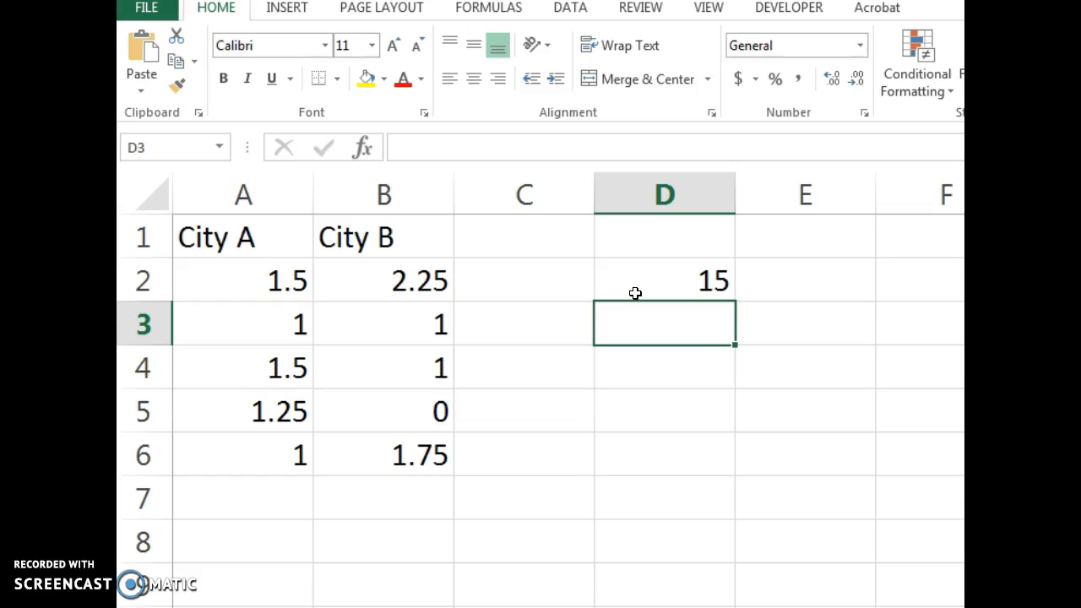
type("=")
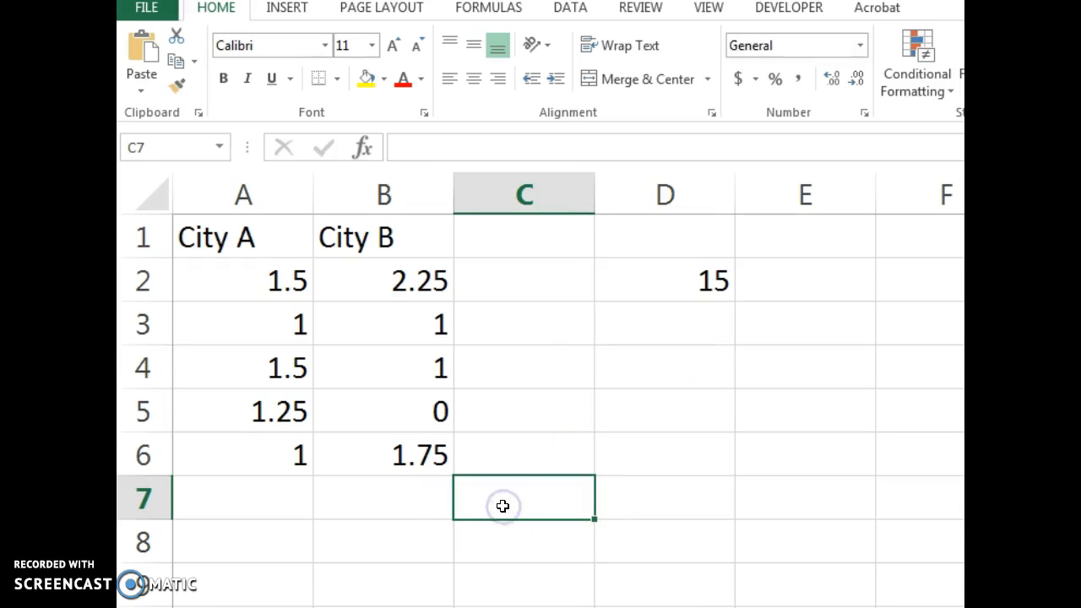
type("Sum")
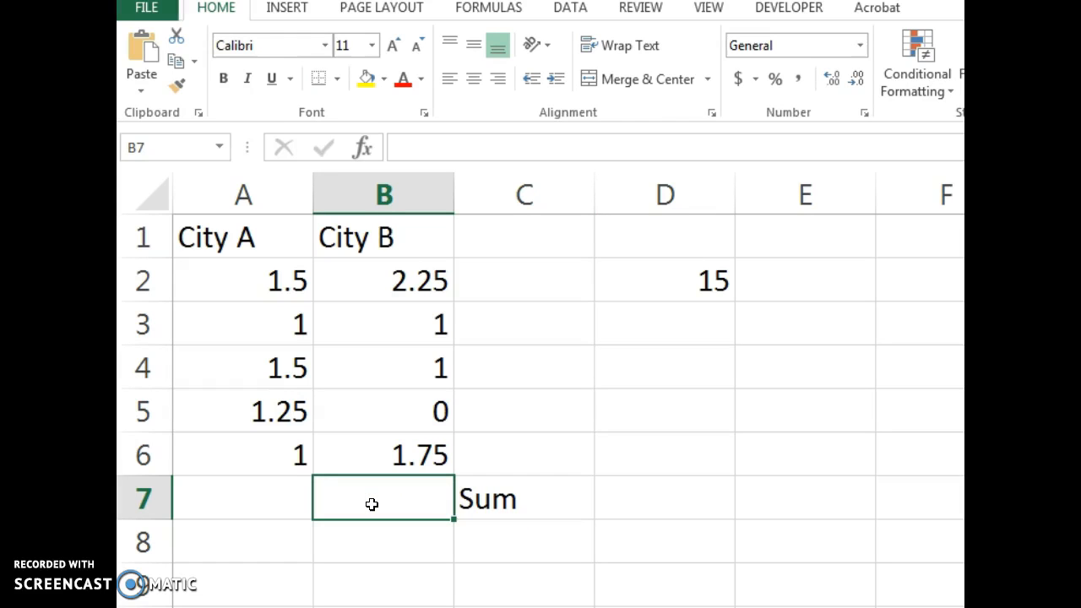
Step: Total the City B fees with a SUM formula, giving 6, and check its formula
type("=Sum(B2:B6")
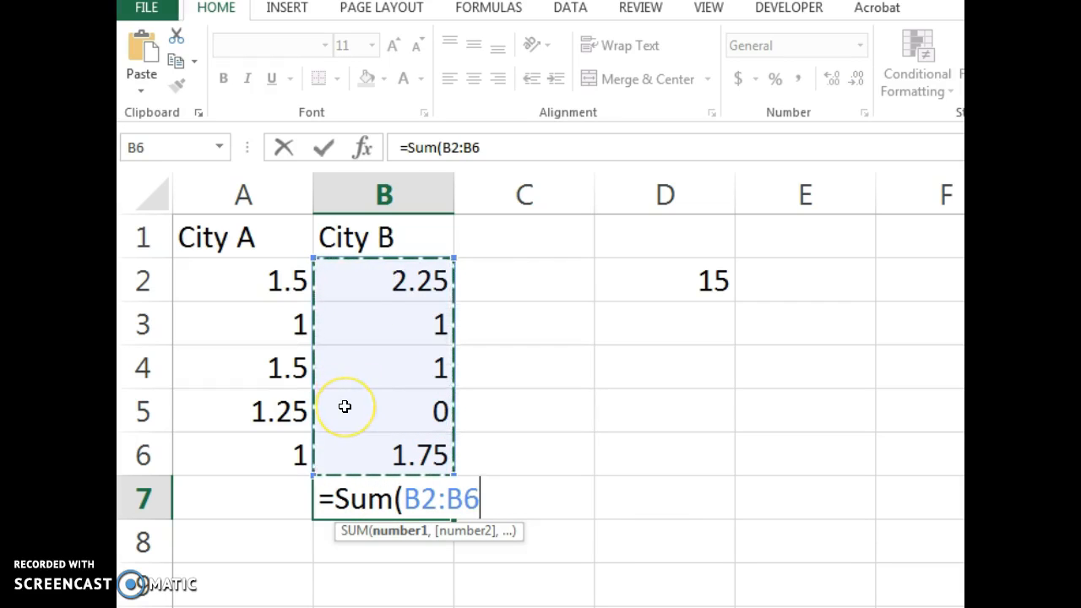
key("Enter")
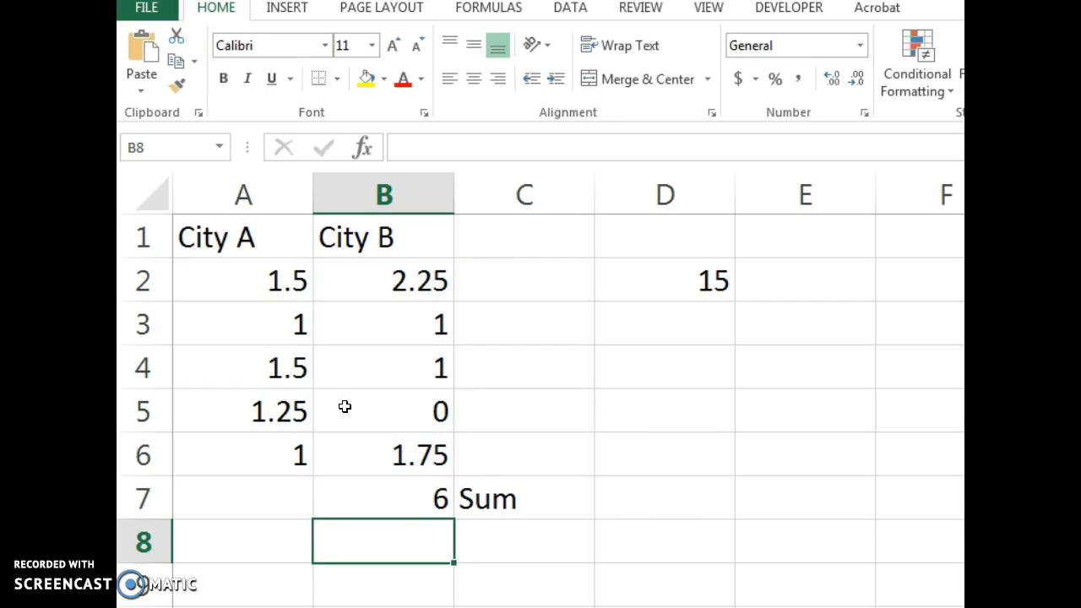
left_click(383, 498)
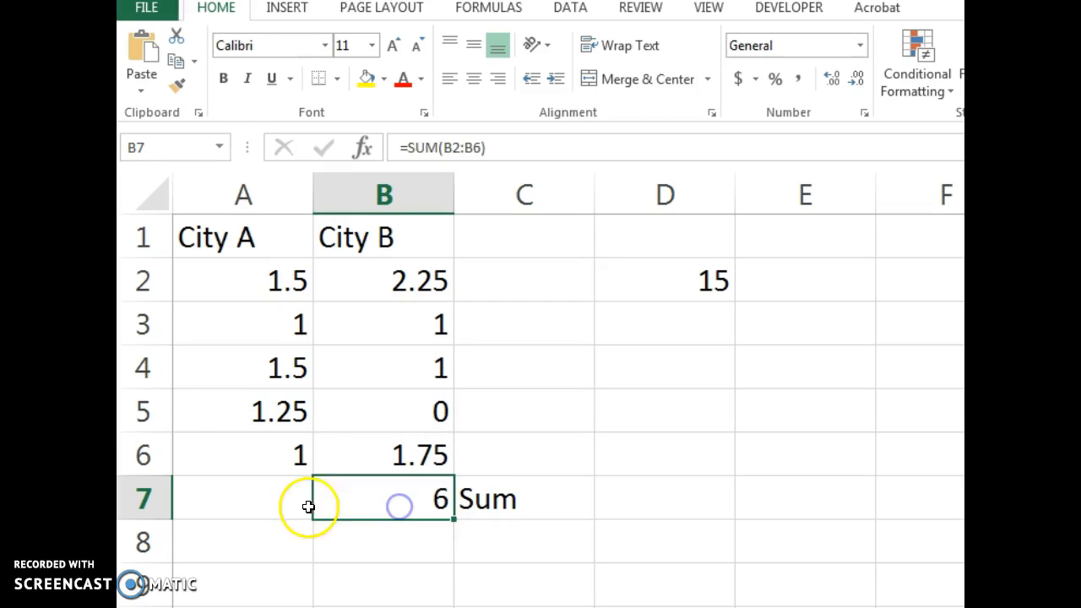
Step: Average the City A fees A2:A6 in A7, giving 1.25
type("=average(")
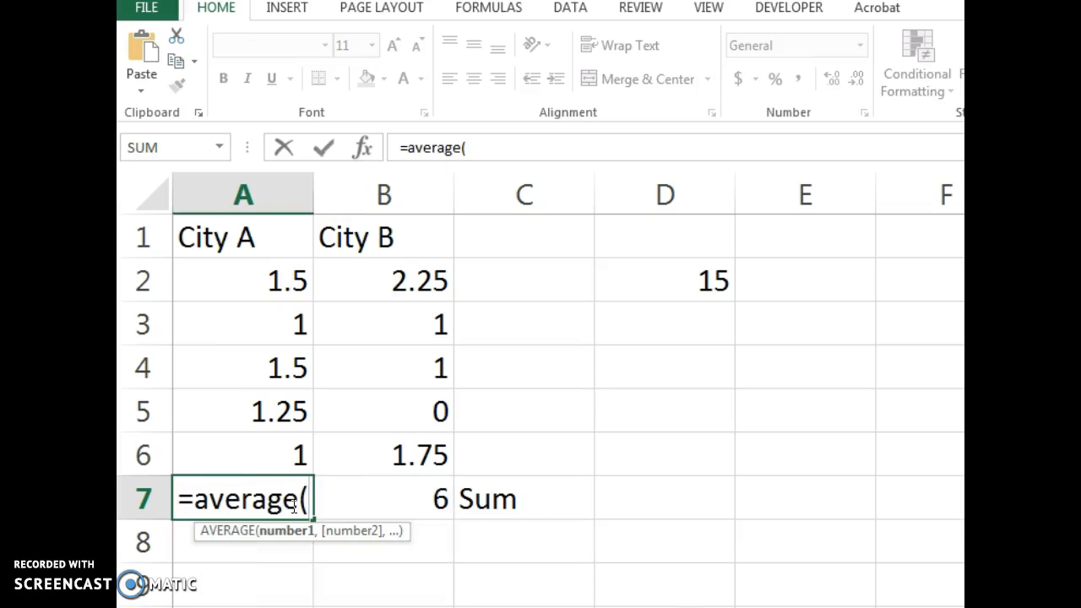
left_click_drag(243, 280, 243, 454)
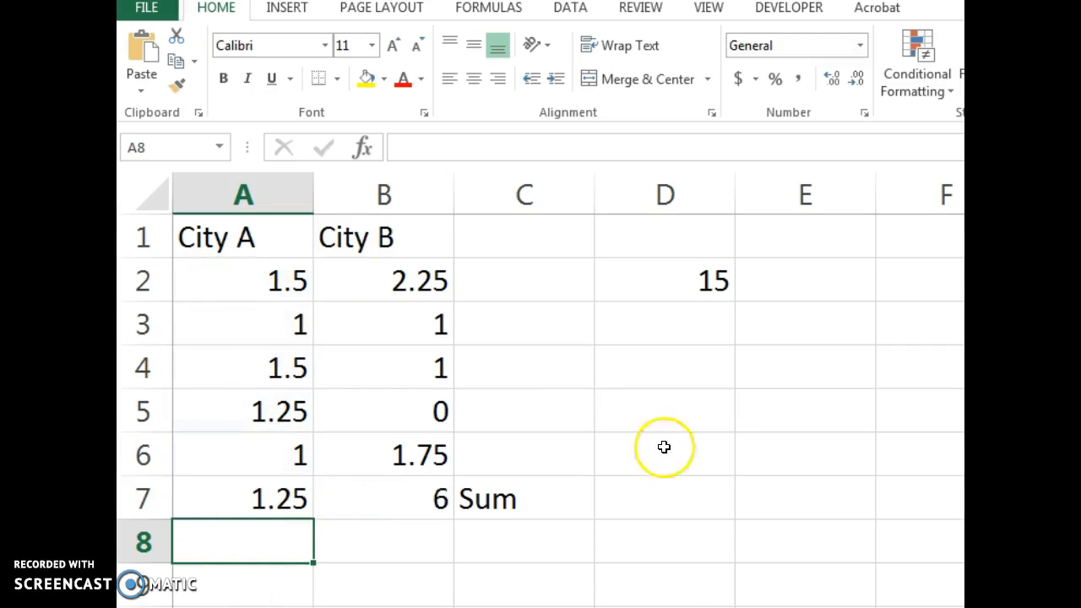
left_click(664, 455)
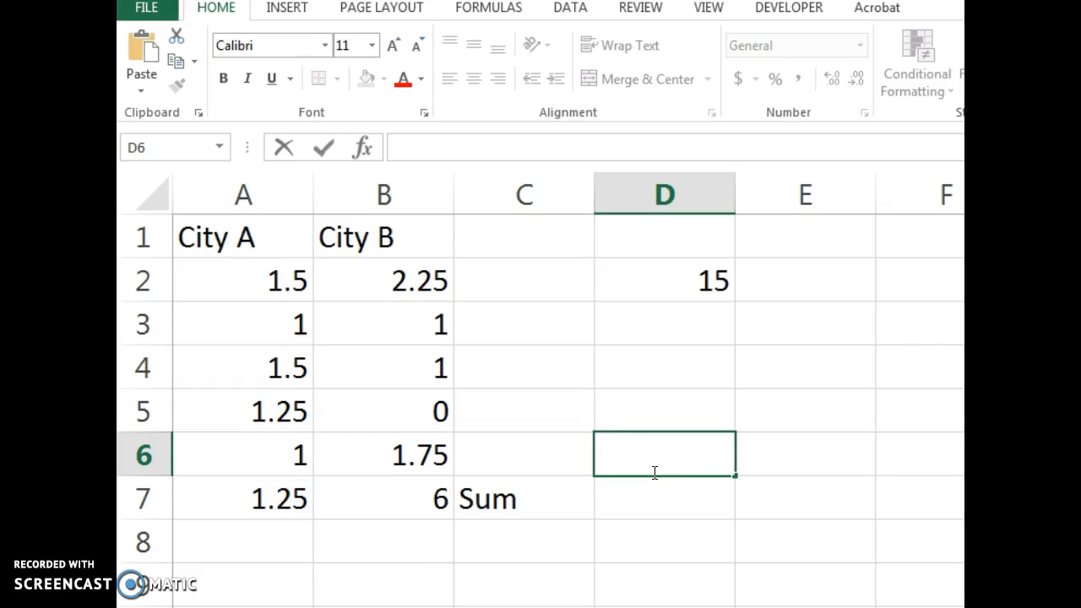
Step: Compute City B's standard deviation 0.855132 in D6 and its median 1 in D7
type("=")
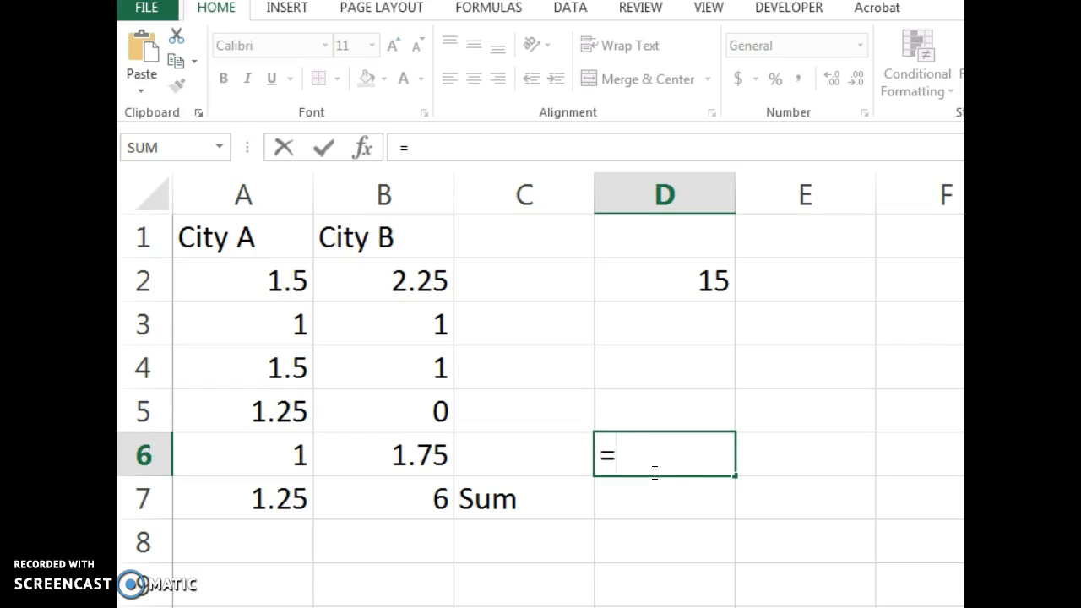
type("st")
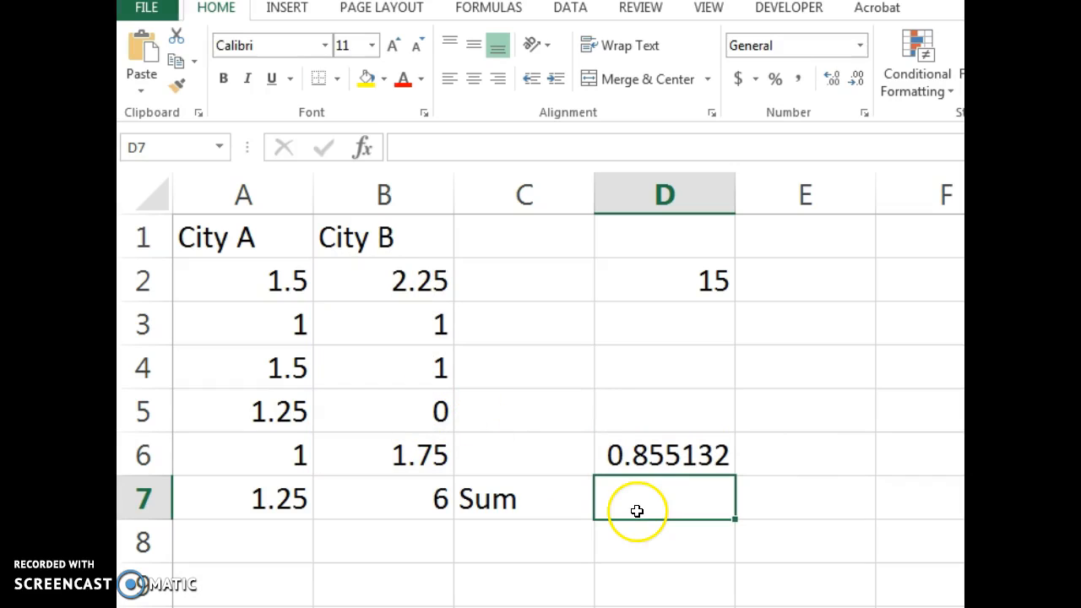
type("=me")
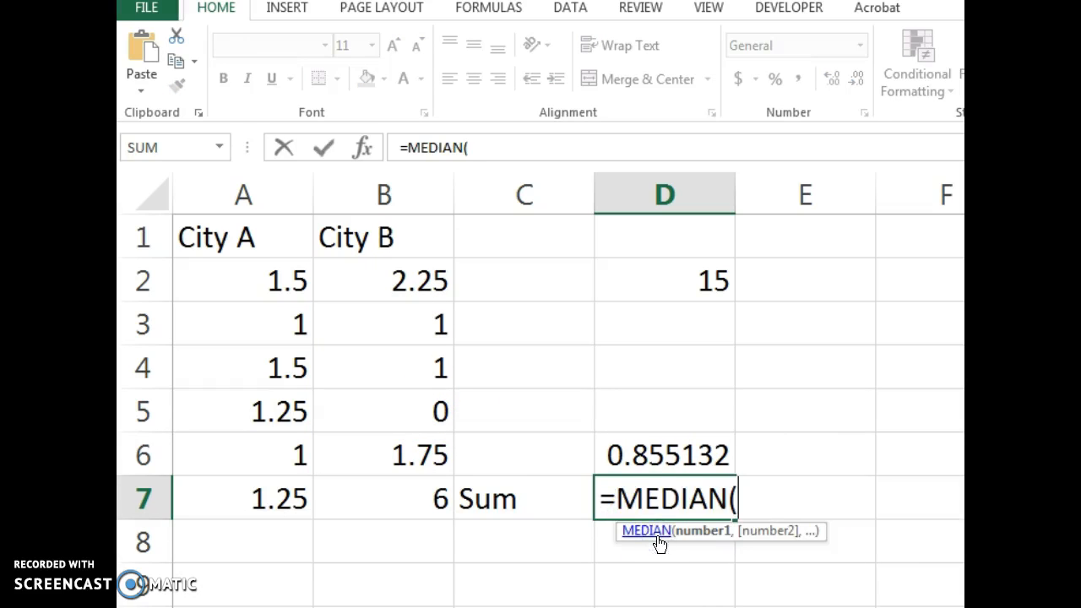
left_click_drag(384, 280, 383, 454)
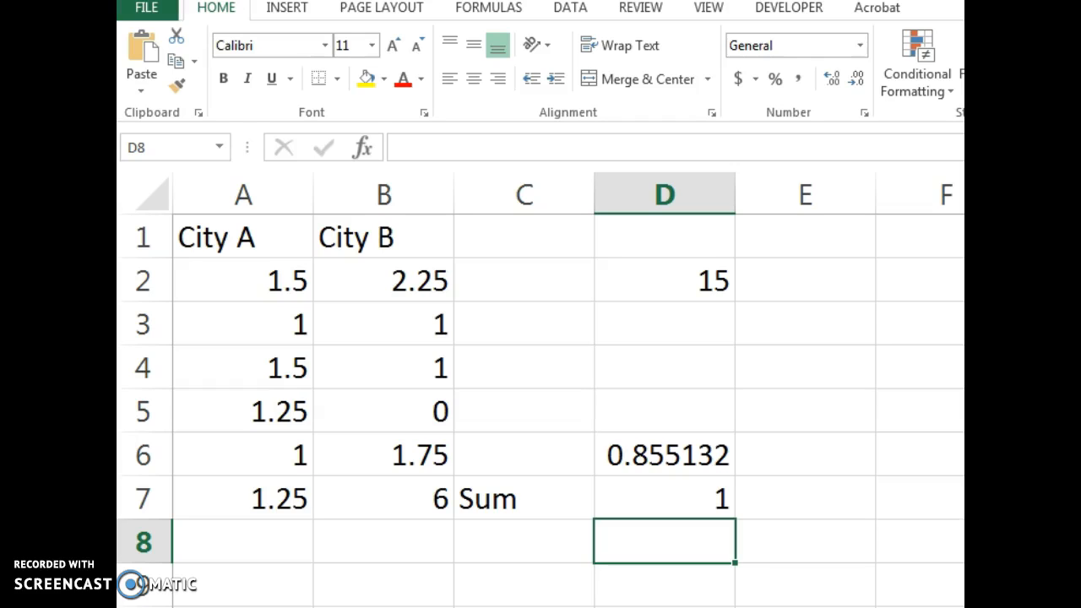
mouse_move(752, 397)
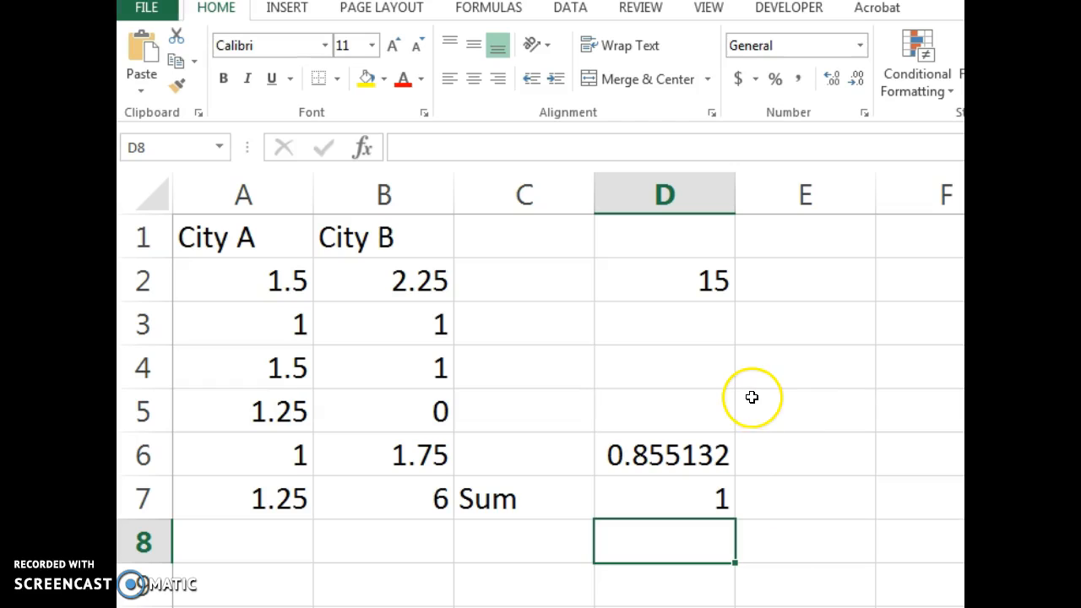
mouse_move(781, 390)
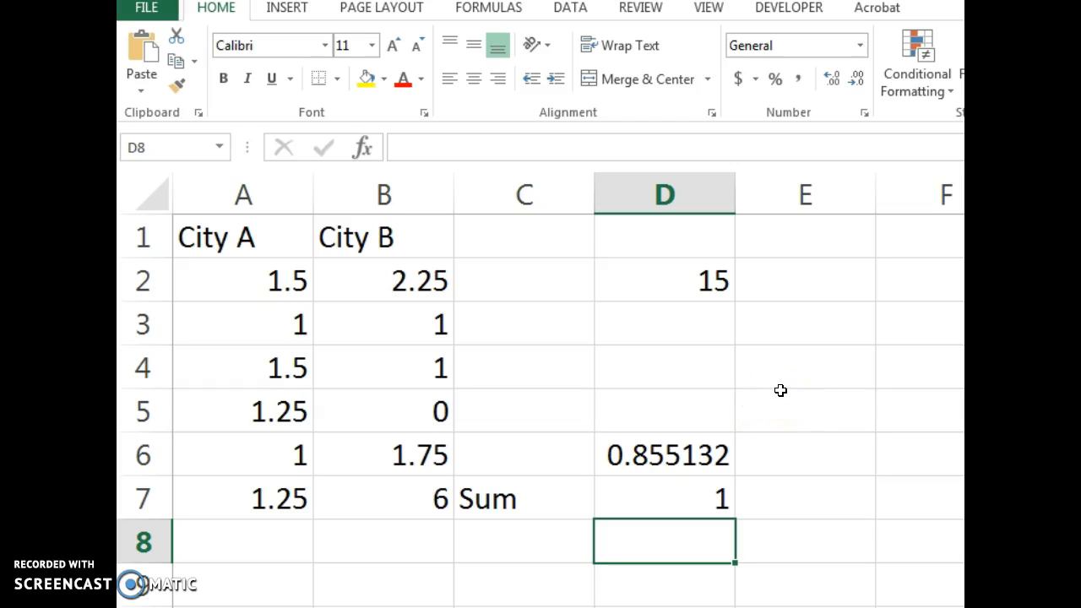
Step: After checking D6's formula, enter =15*D6 in E4 to get 12.82697
left_click(664, 455)
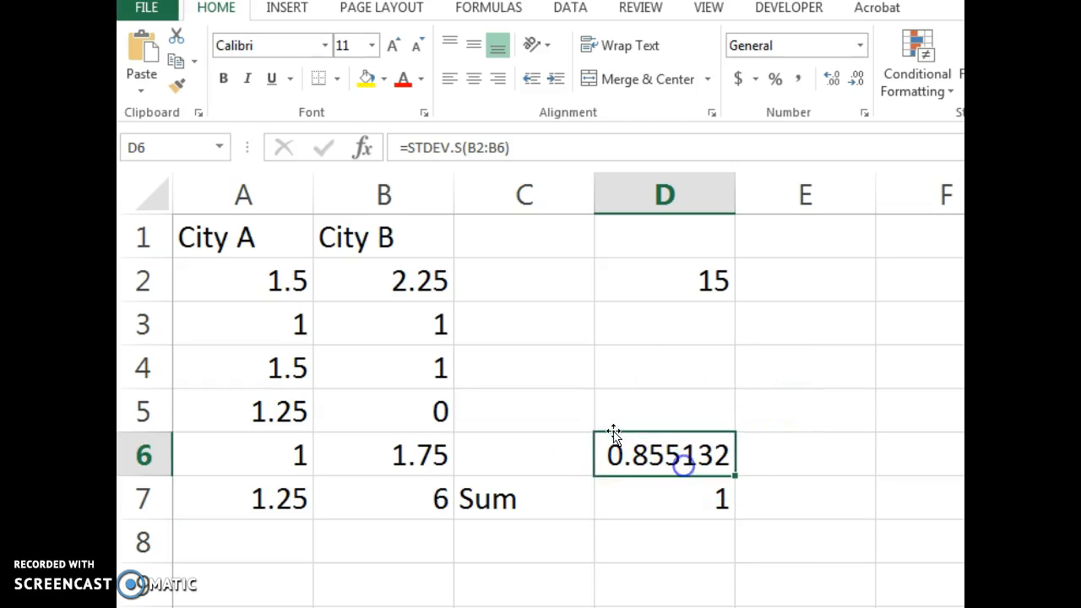
mouse_move(685, 500)
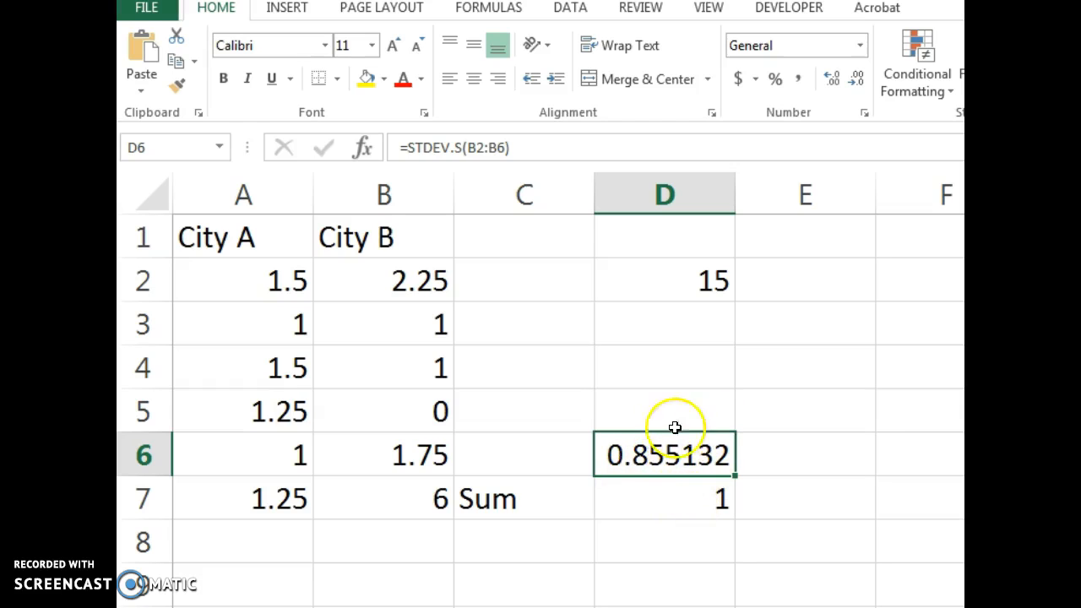
mouse_move(679, 257)
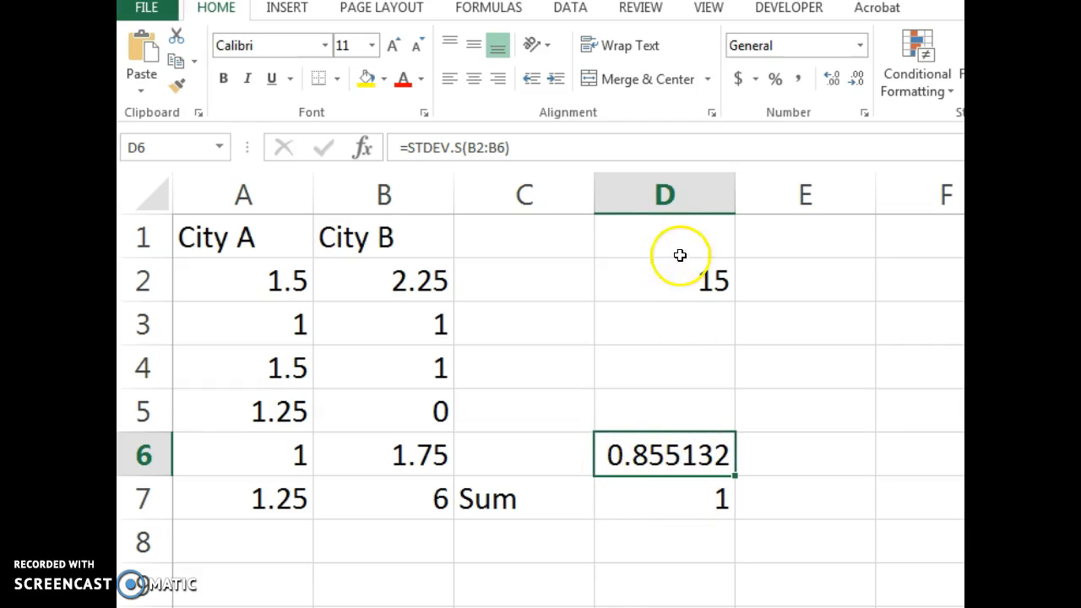
mouse_move(774, 368)
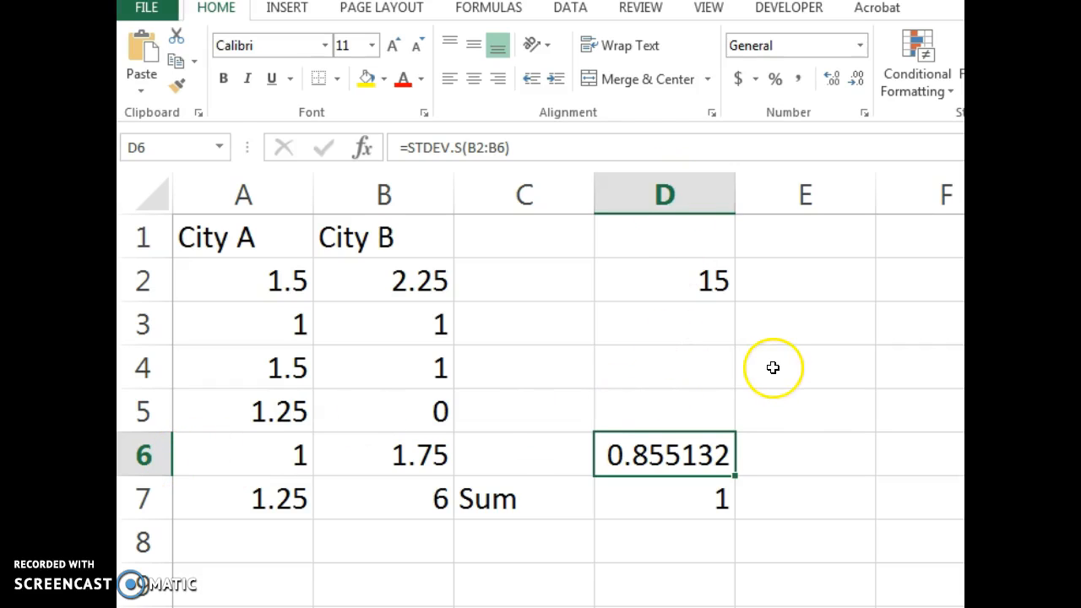
left_click(804, 366)
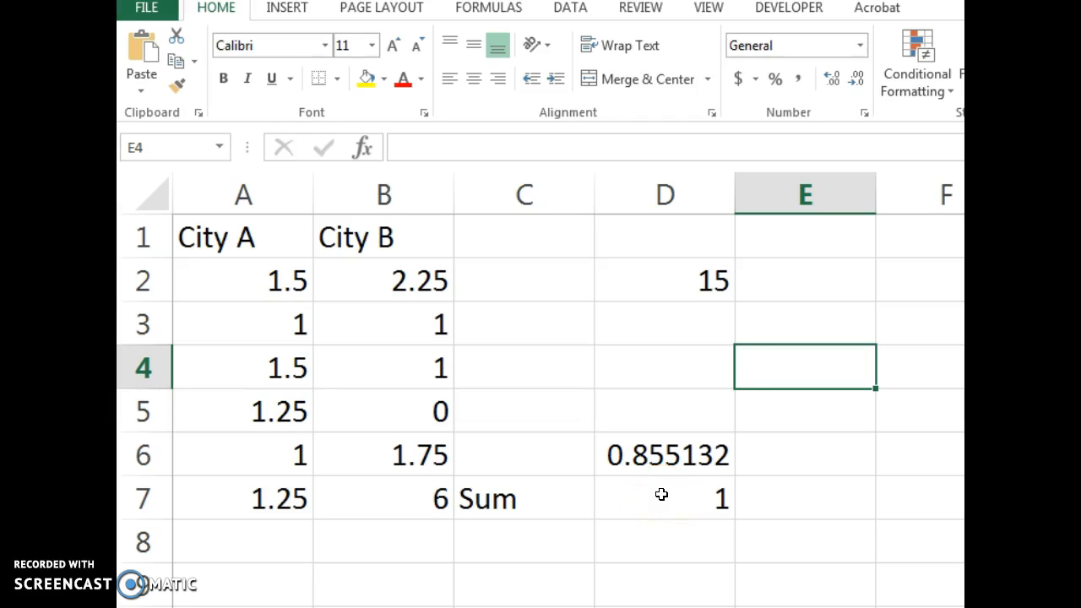
type("=15")
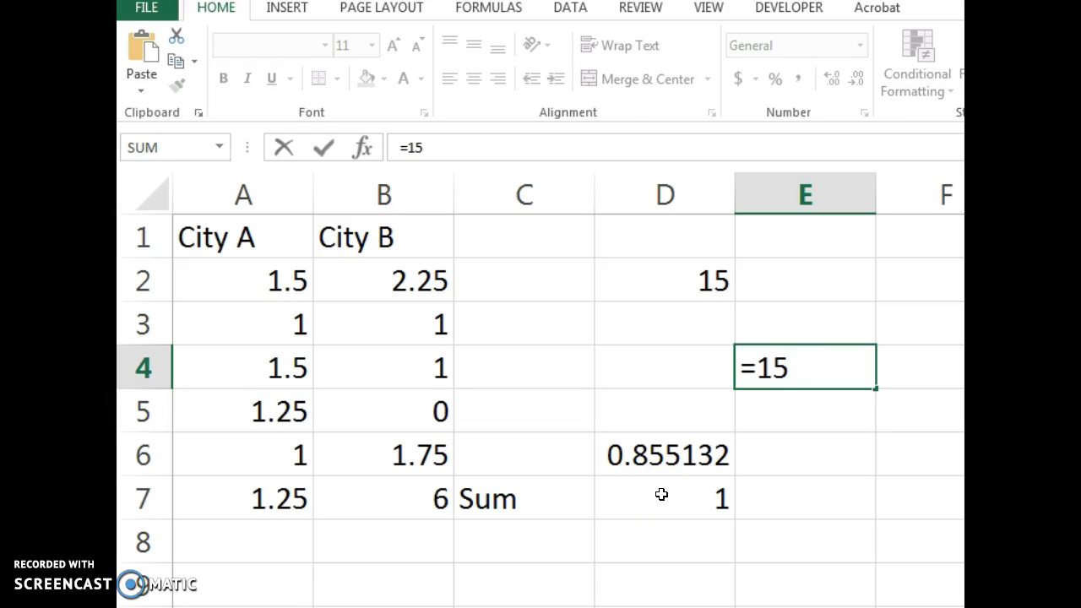
type("*")
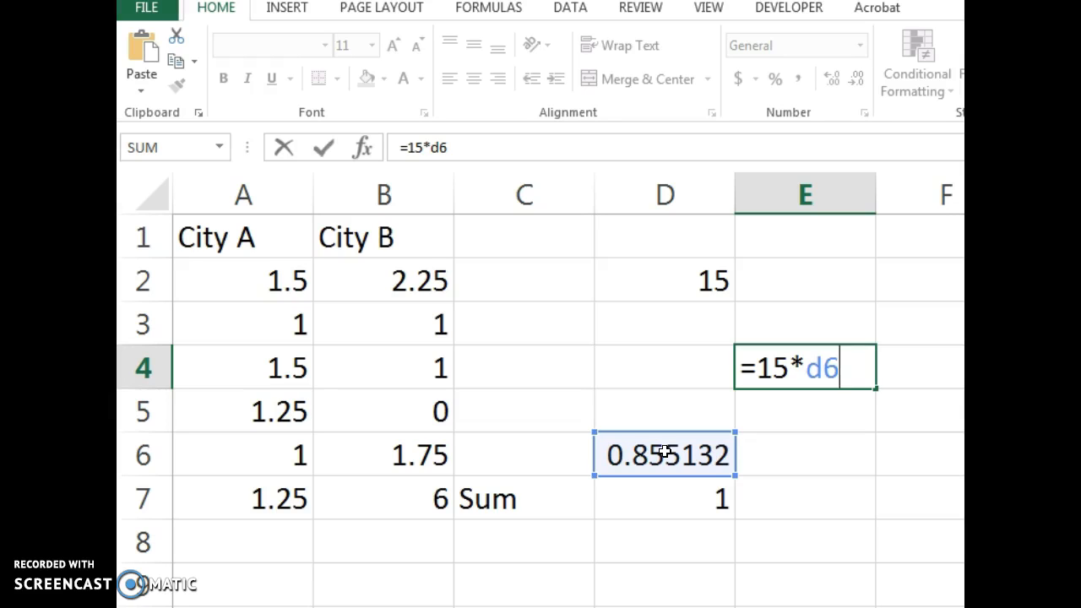
mouse_move(686, 452)
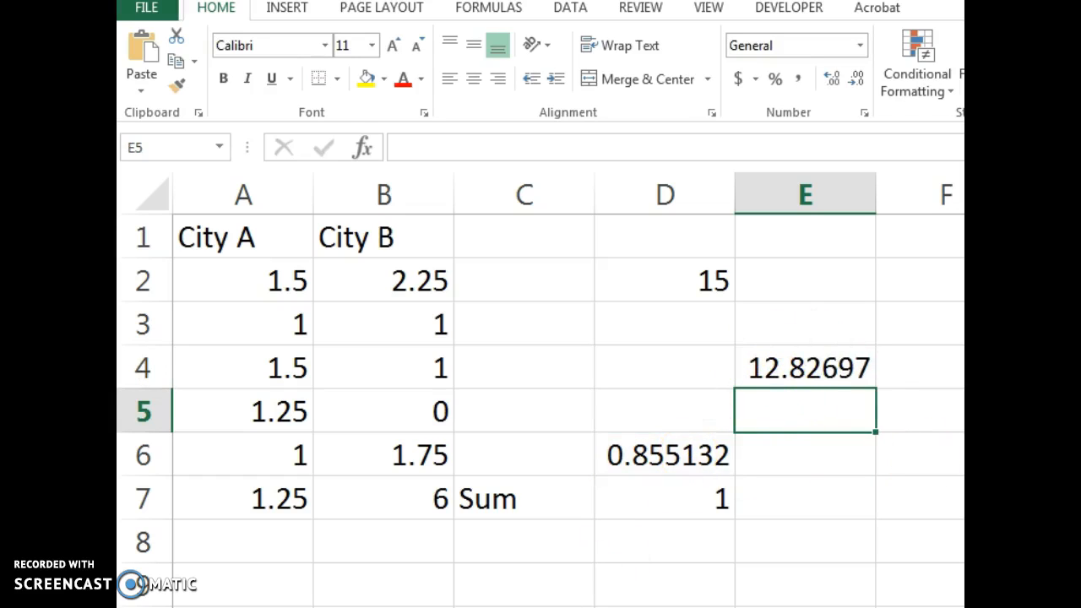
Step: Show the Insert ribbon's table, picture and chart options
left_click(287, 7)
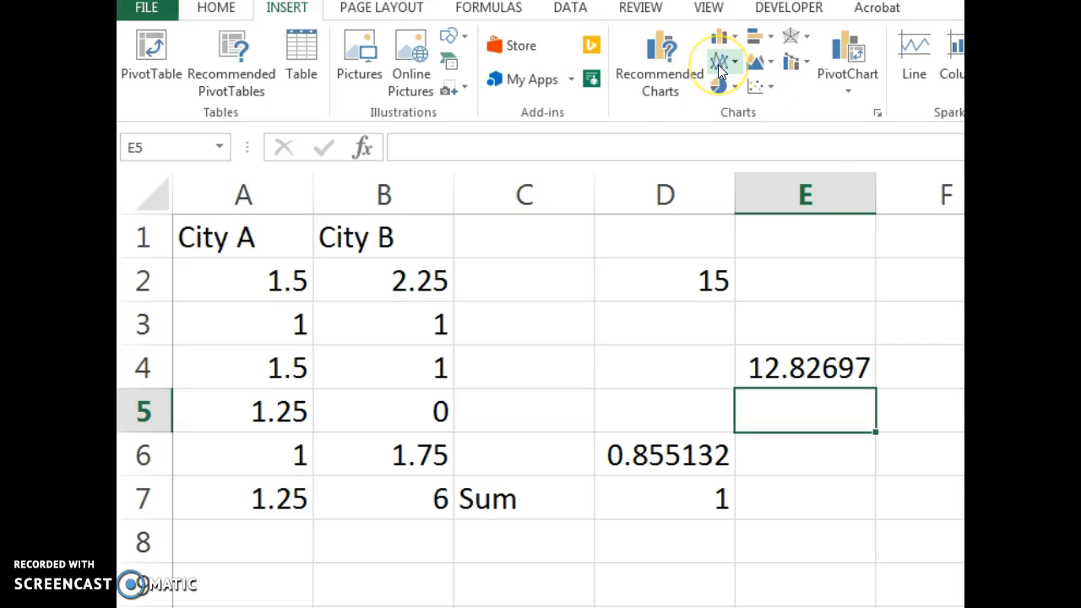
mouse_move(527, 469)
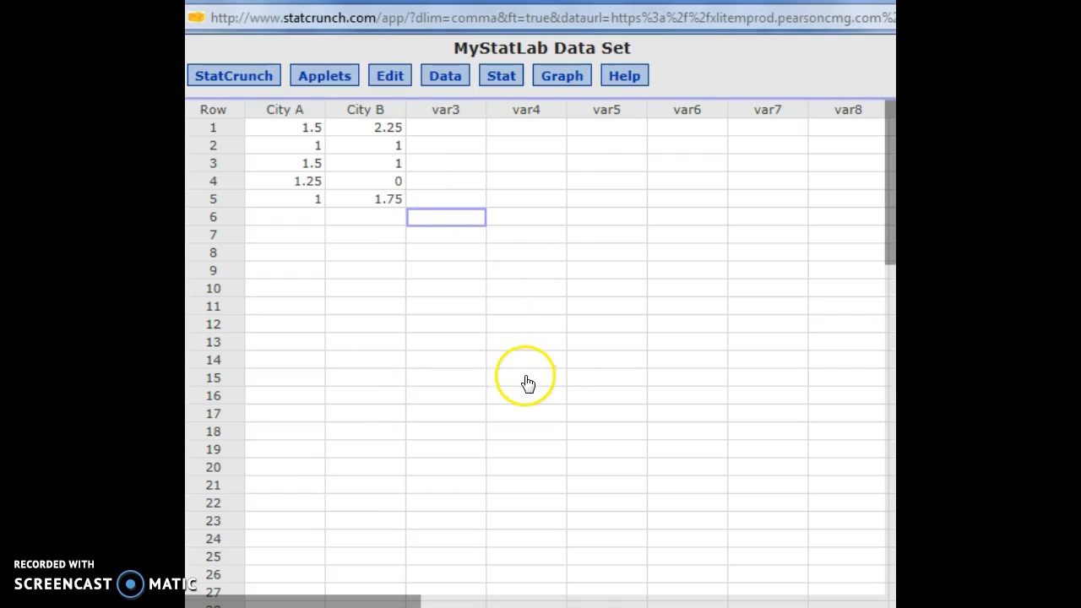
mouse_move(510, 385)
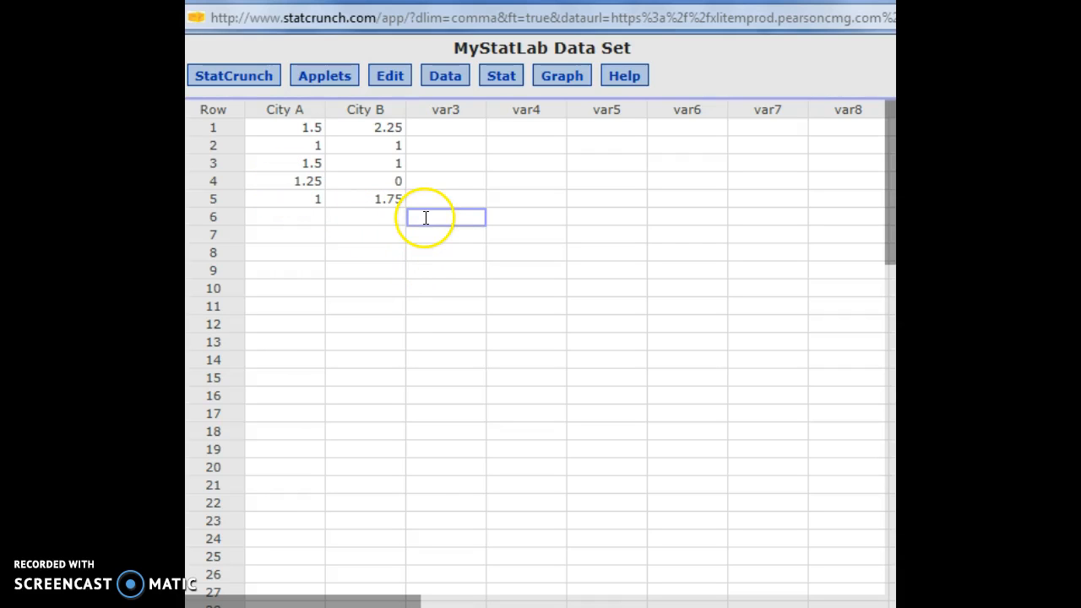
Step: Browse the Data and Edit menus, settling on Data to reach the Compute column choices
left_click(446, 74)
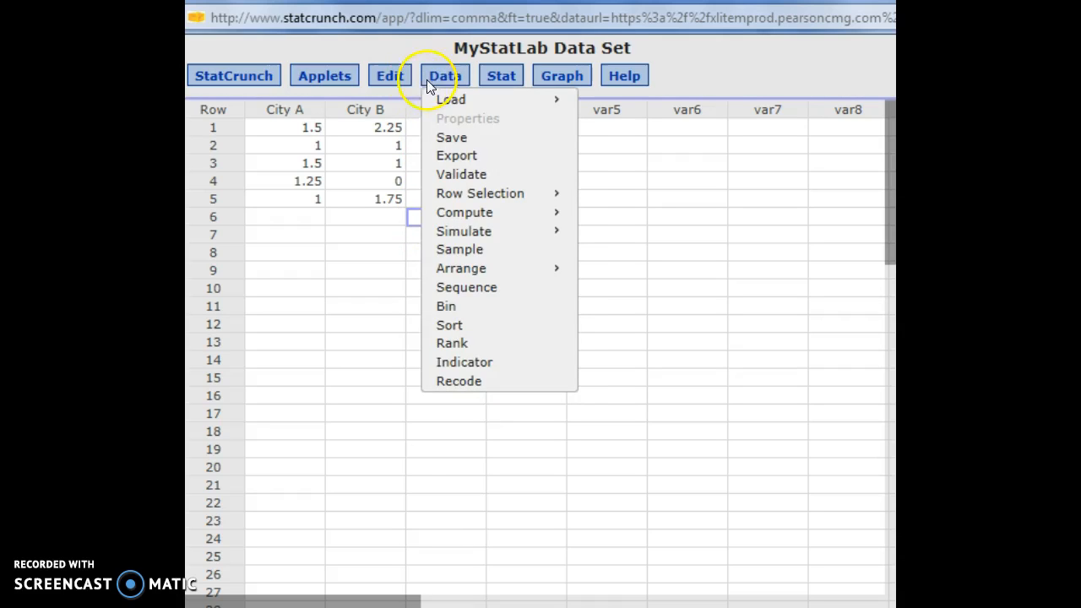
left_click(389, 74)
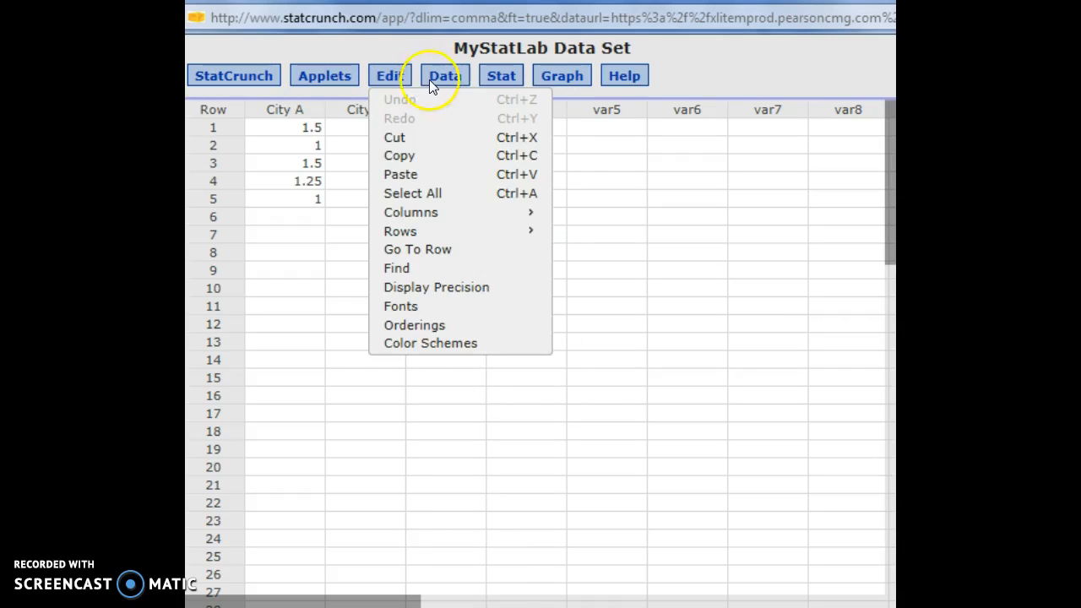
left_click(445, 74)
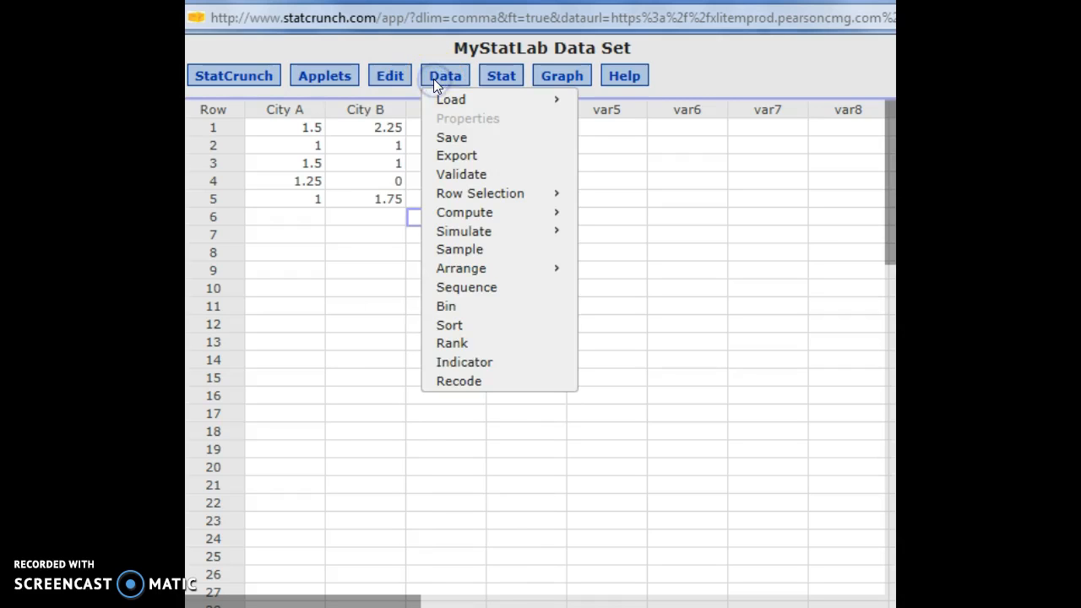
mouse_move(480, 192)
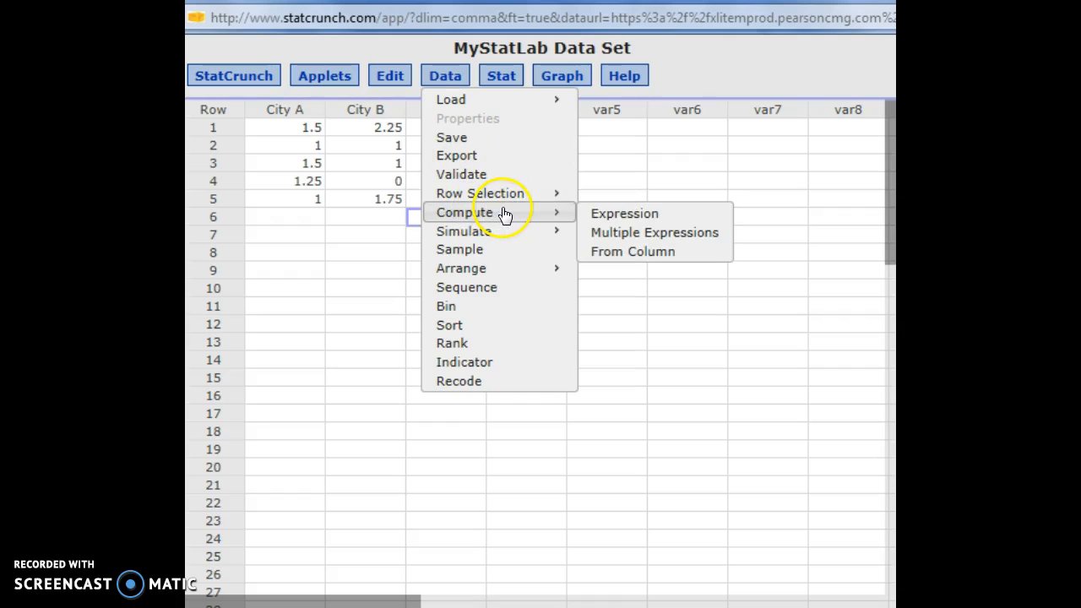
mouse_move(625, 213)
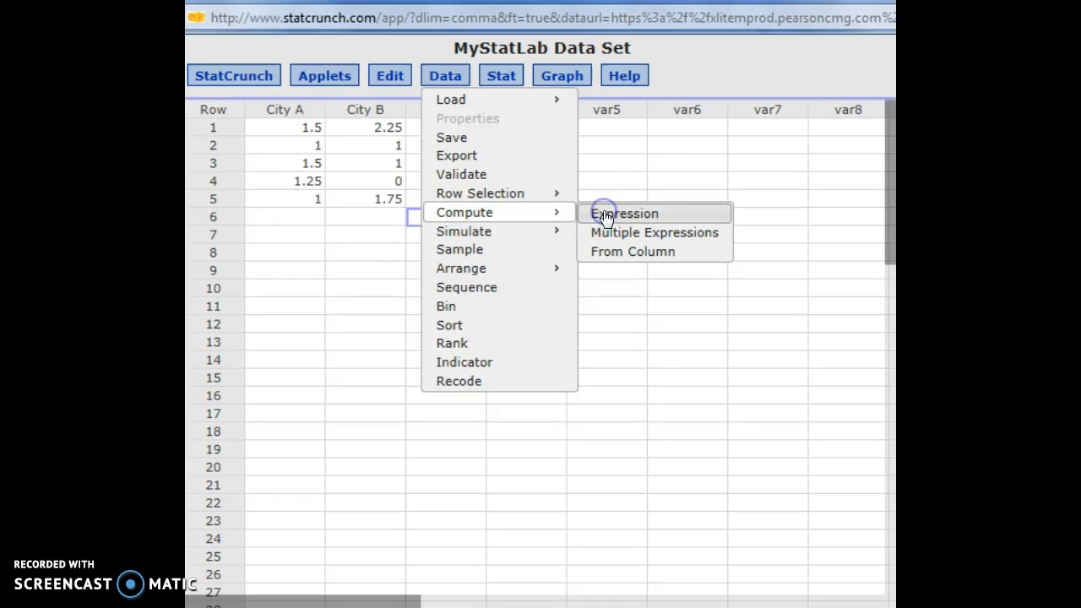
Step: Build the expression sum(City A) and compute it as a new column totalling 6.25
left_click(624, 213)
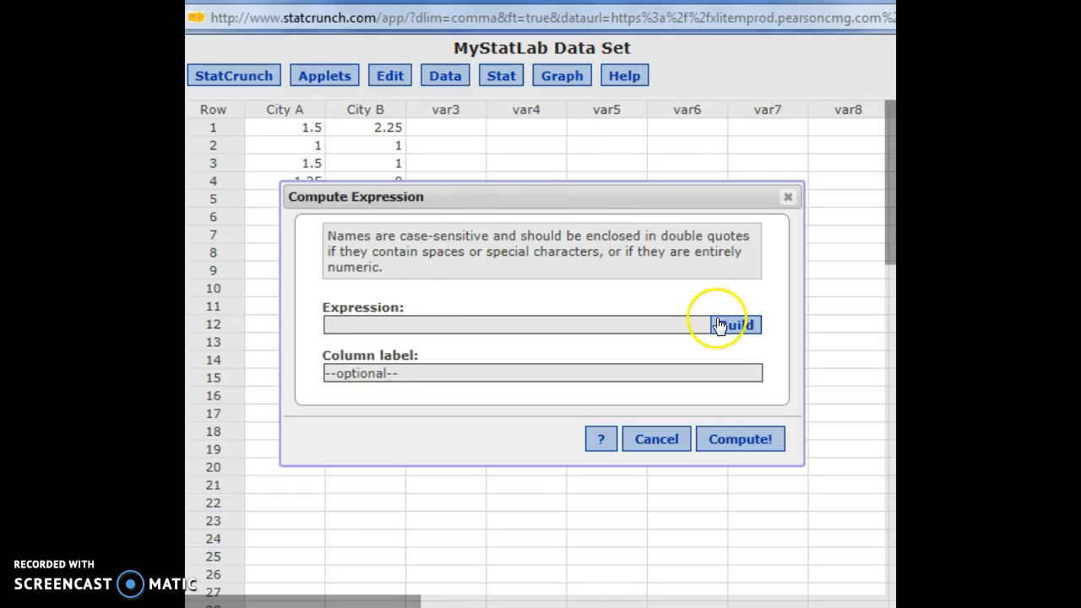
left_click(733, 324)
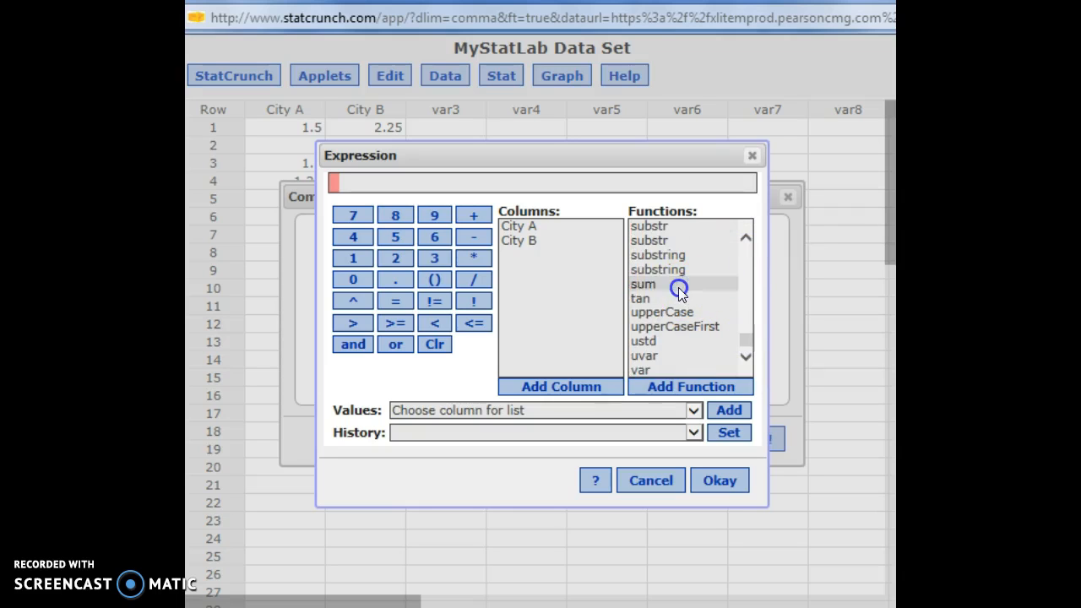
double_click(642, 284)
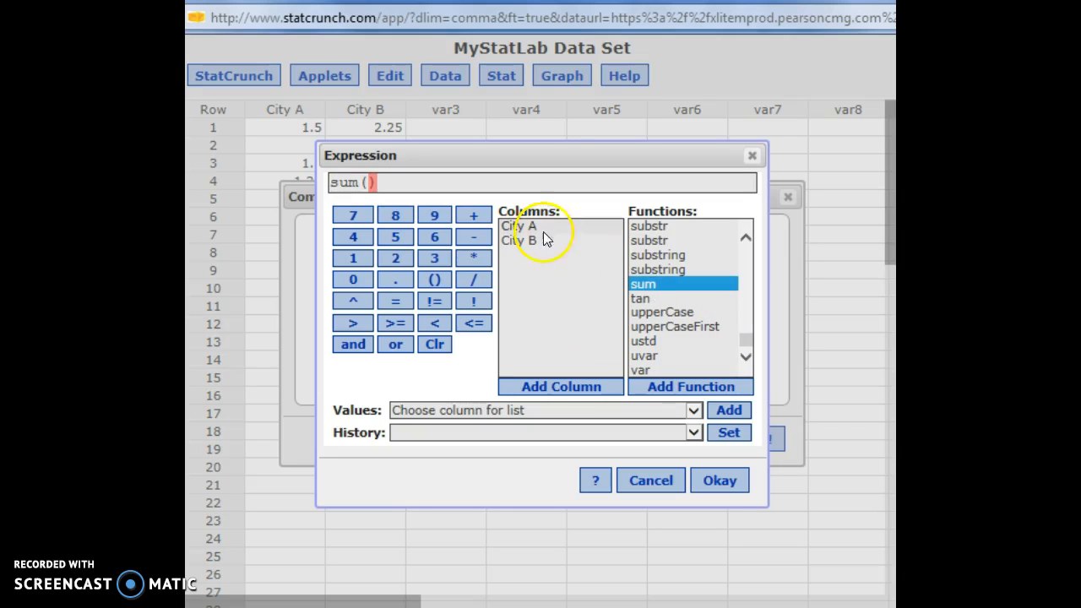
left_click(519, 226)
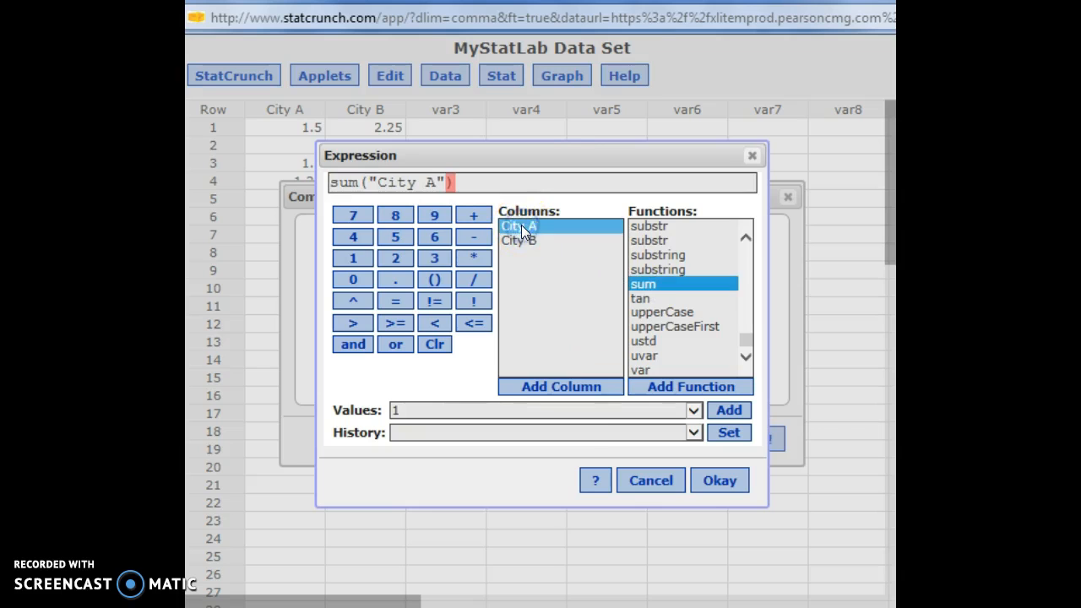
left_click(719, 480)
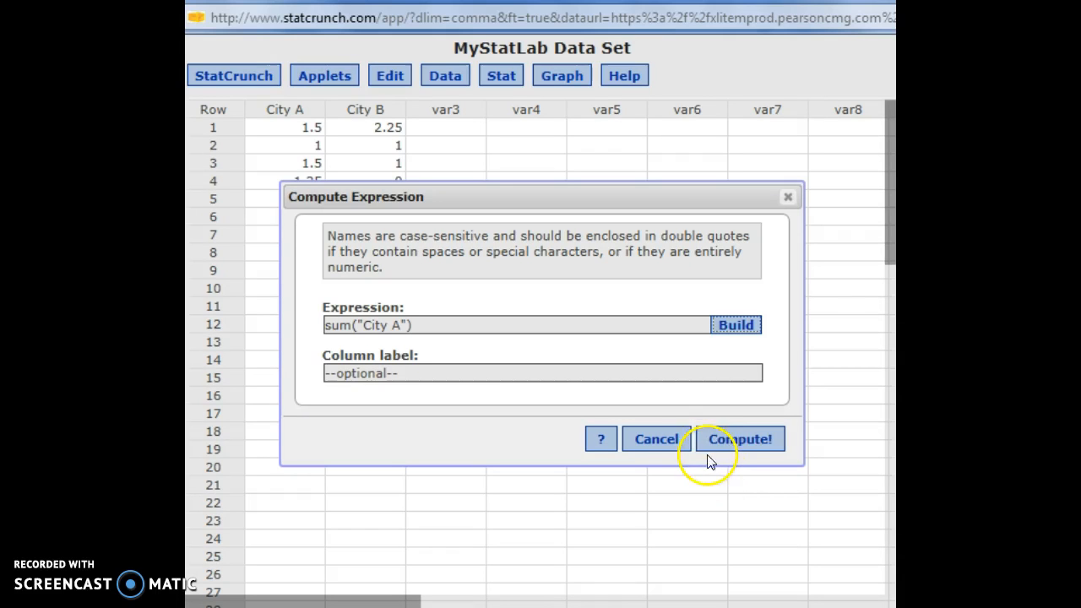
left_click(740, 439)
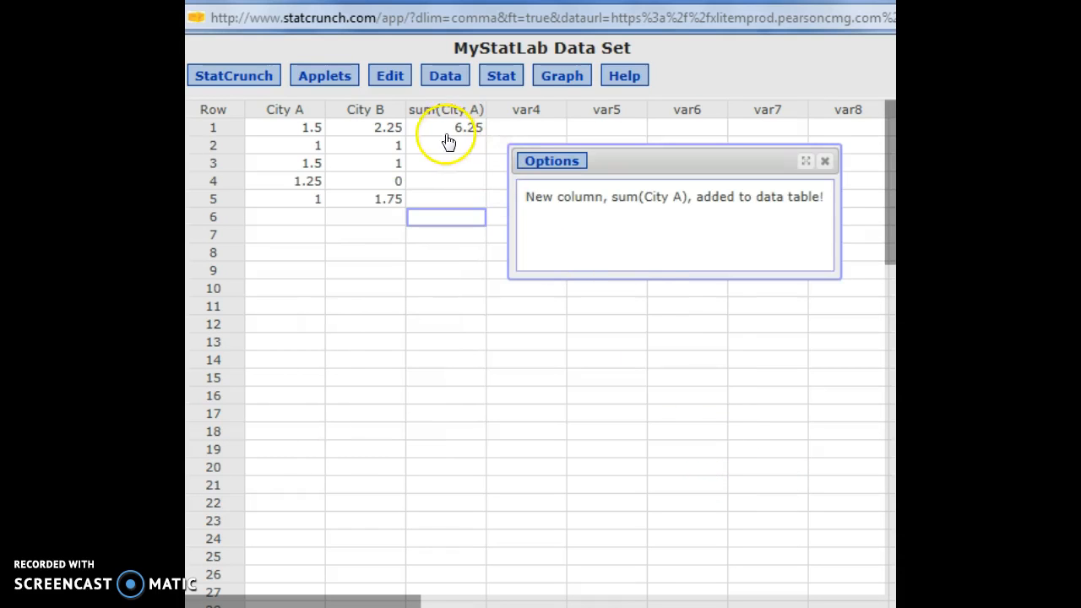
mouse_move(291, 115)
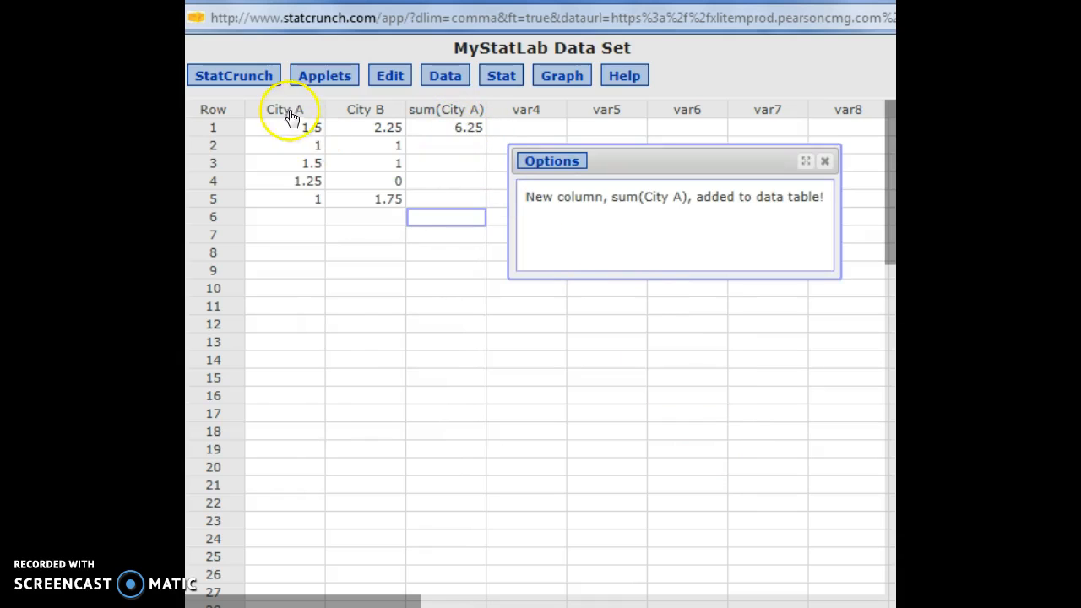
Step: Dismiss the notice about the added sum(City A) column
left_click(824, 160)
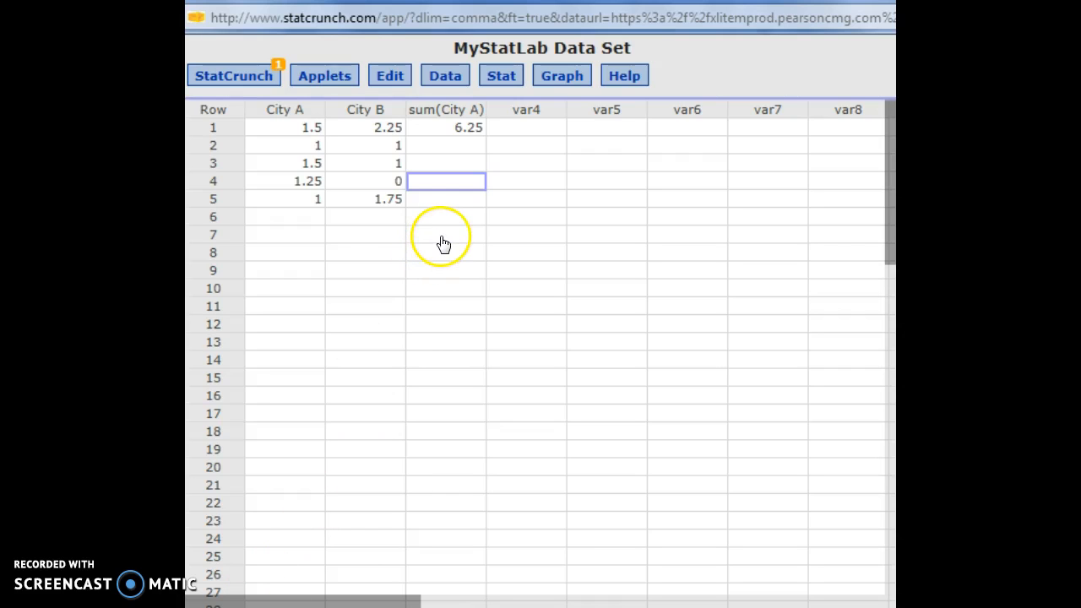
mouse_move(412, 220)
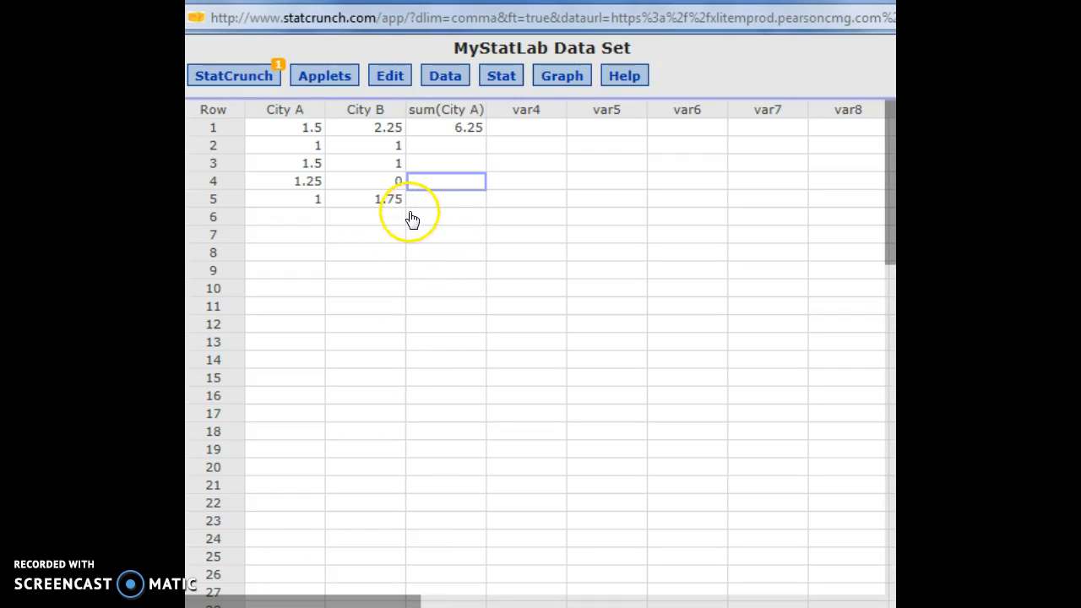
Step: Start Summary Stats by columns with City A selected and all statistics highlighted
left_click(500, 74)
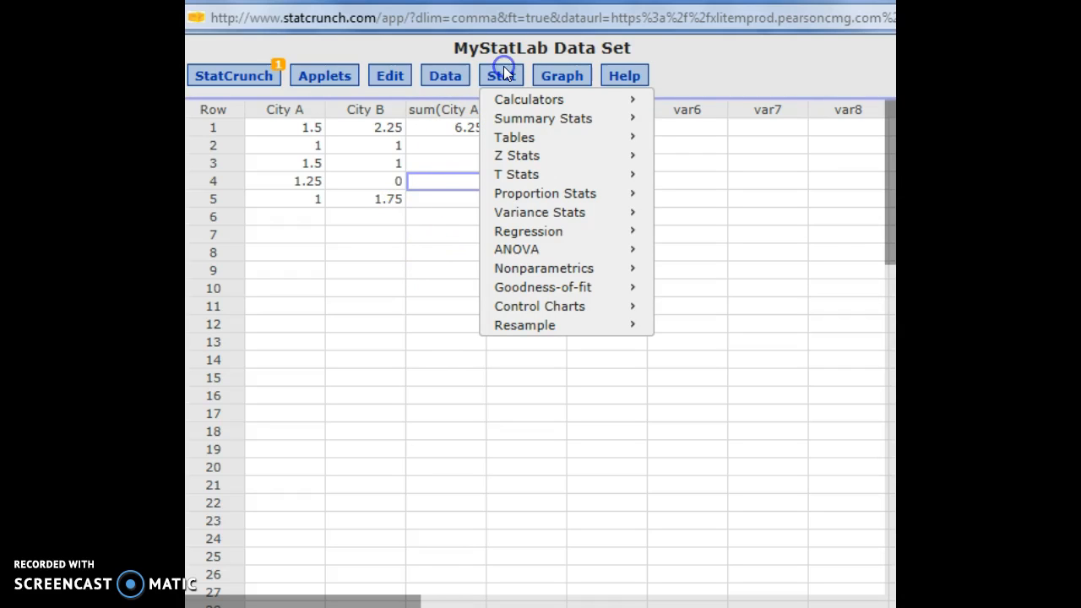
mouse_move(543, 118)
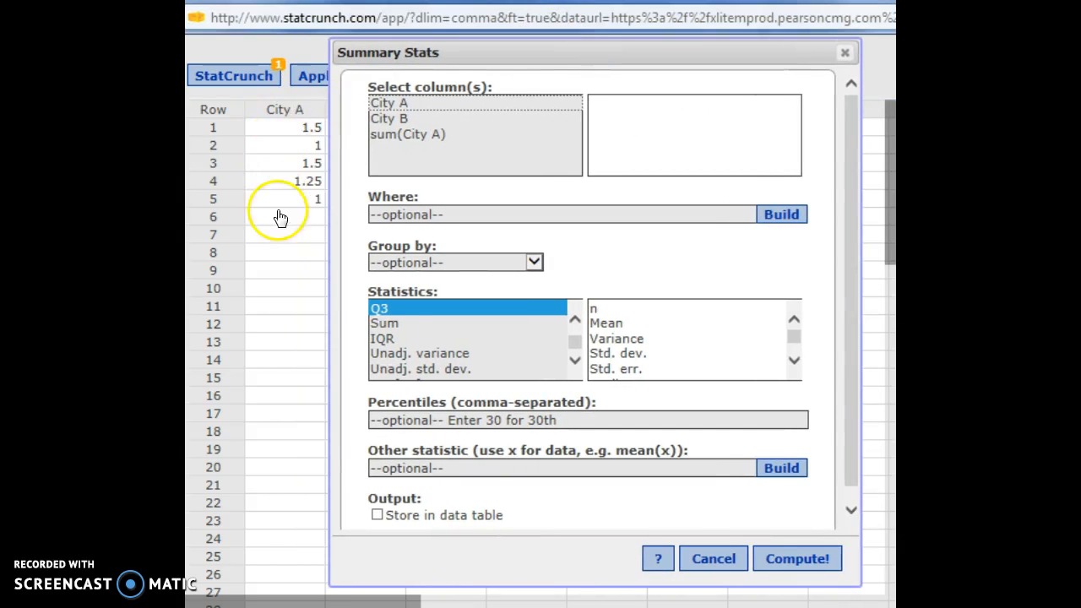
left_click(388, 103)
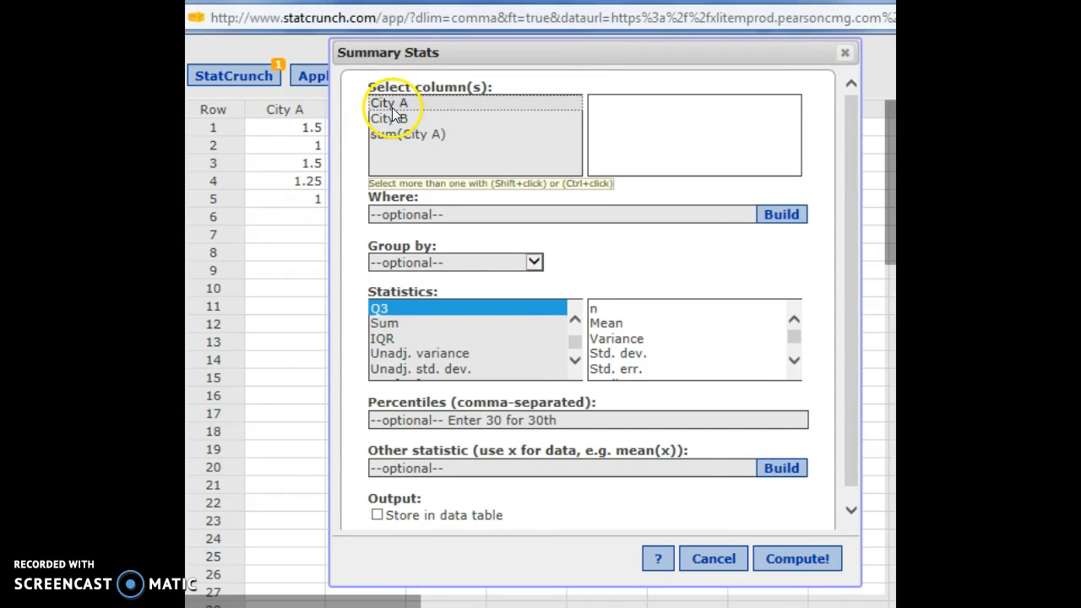
left_click(389, 103)
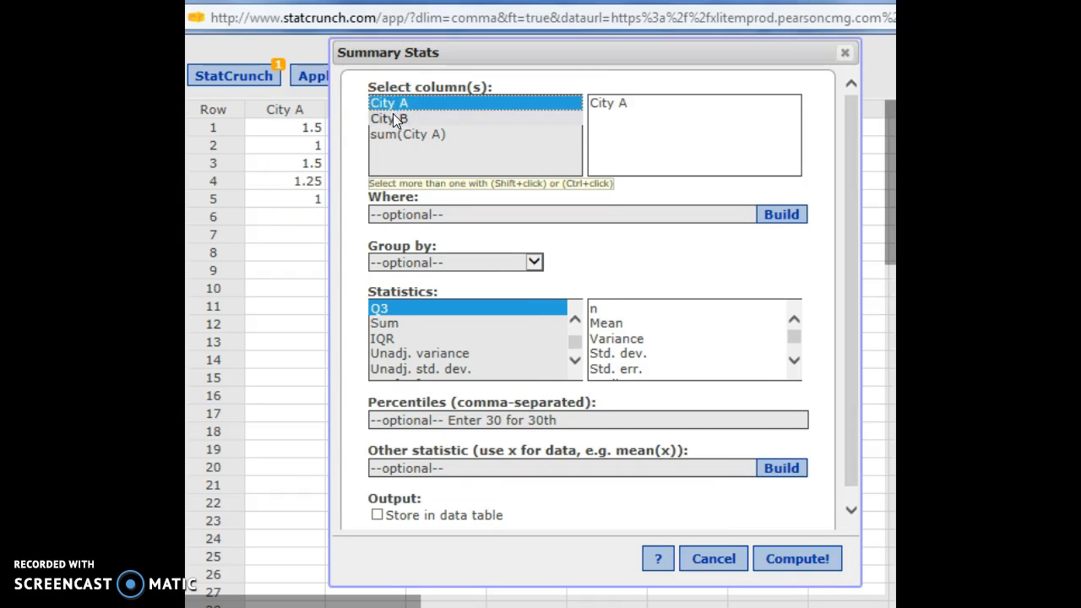
left_click(389, 103)
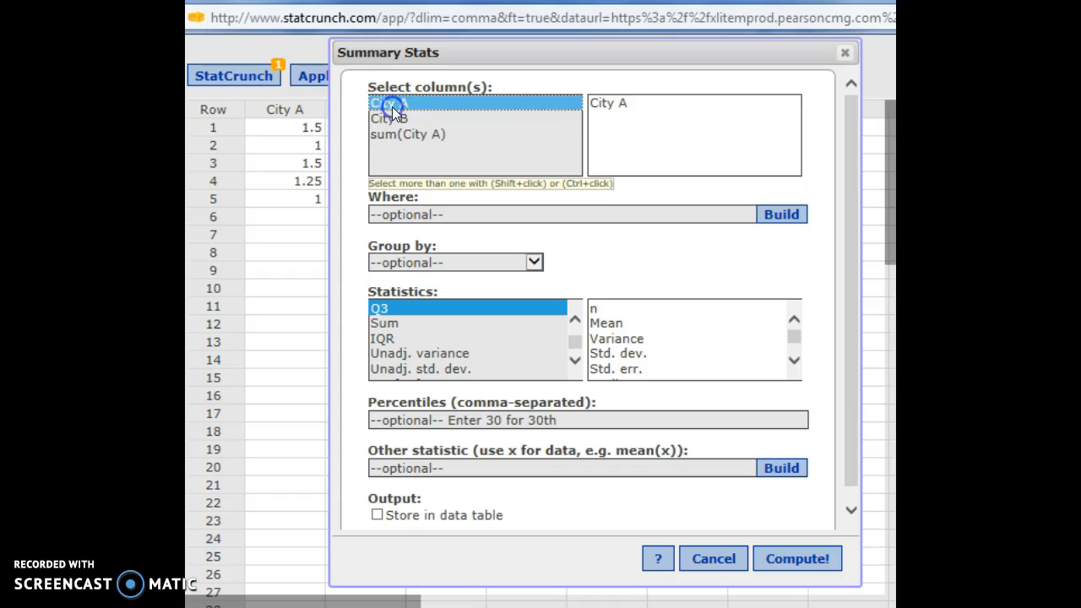
left_click(389, 118)
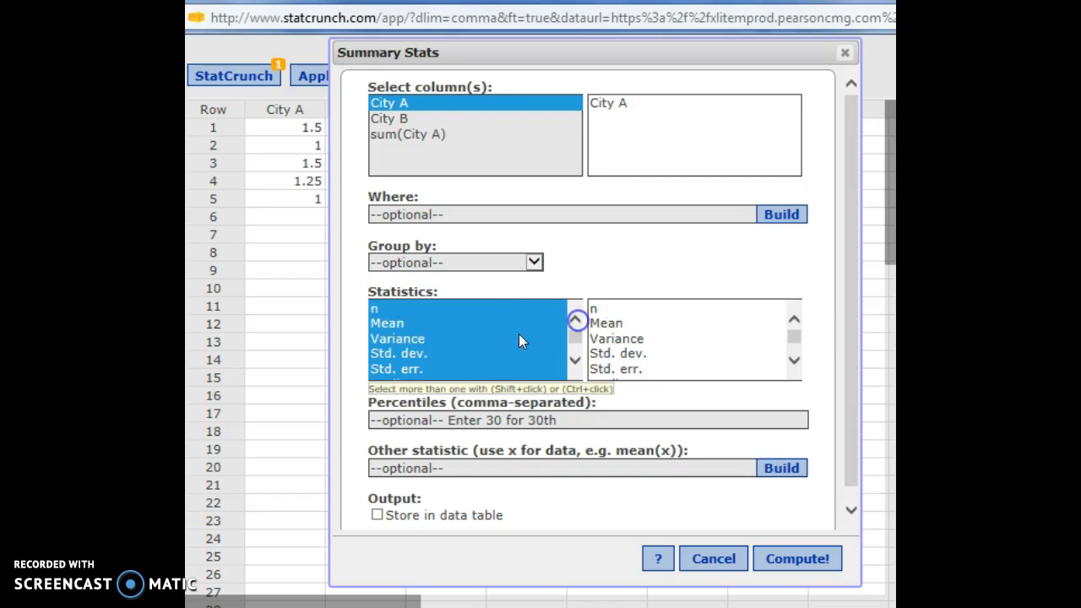
left_click(386, 323)
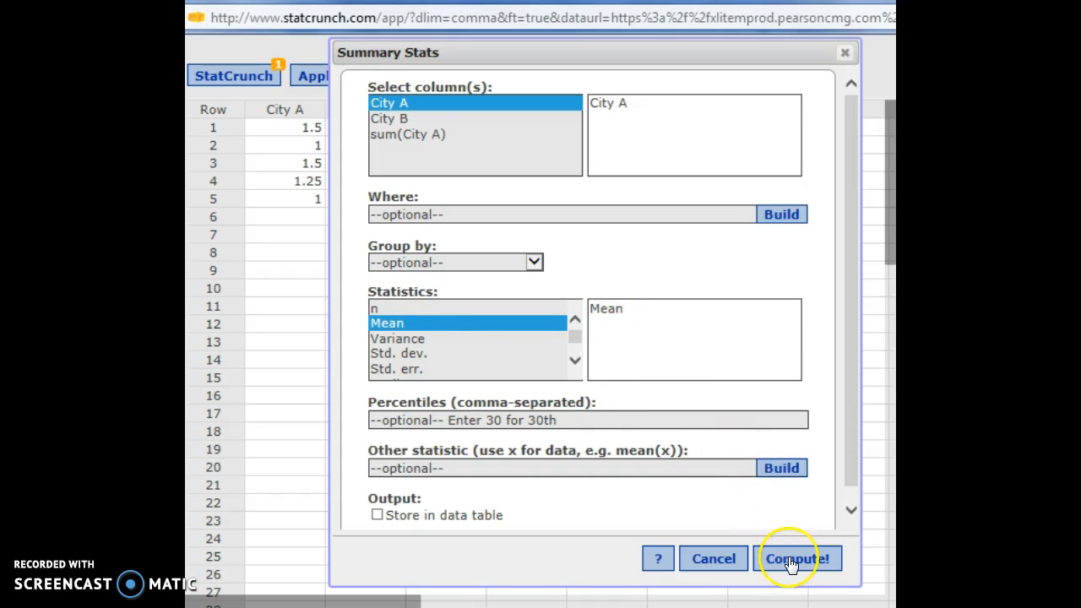
left_click(375, 307)
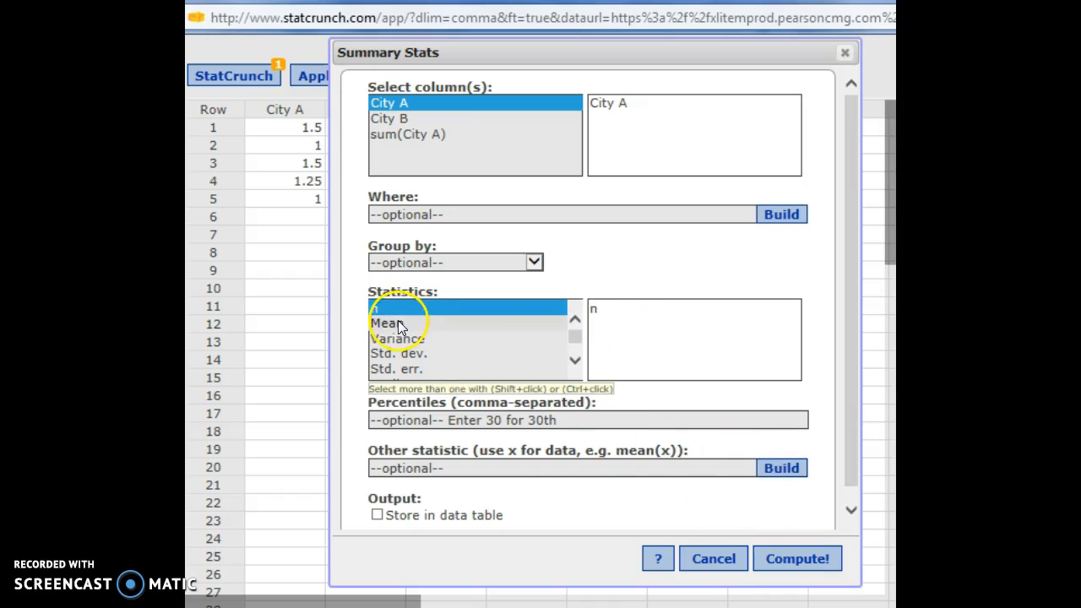
left_click(387, 323)
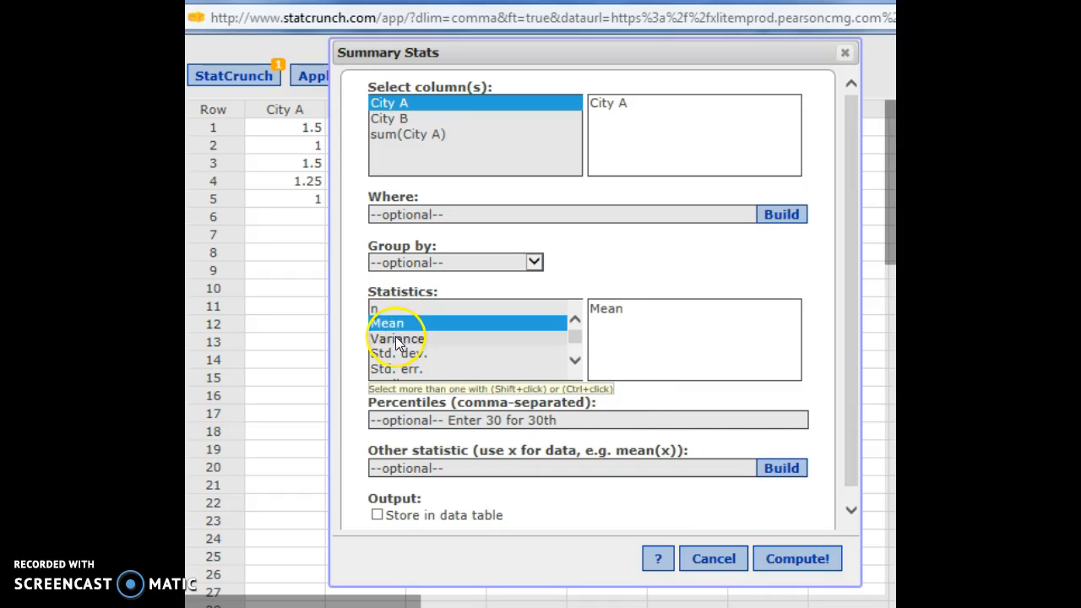
left_click(397, 338)
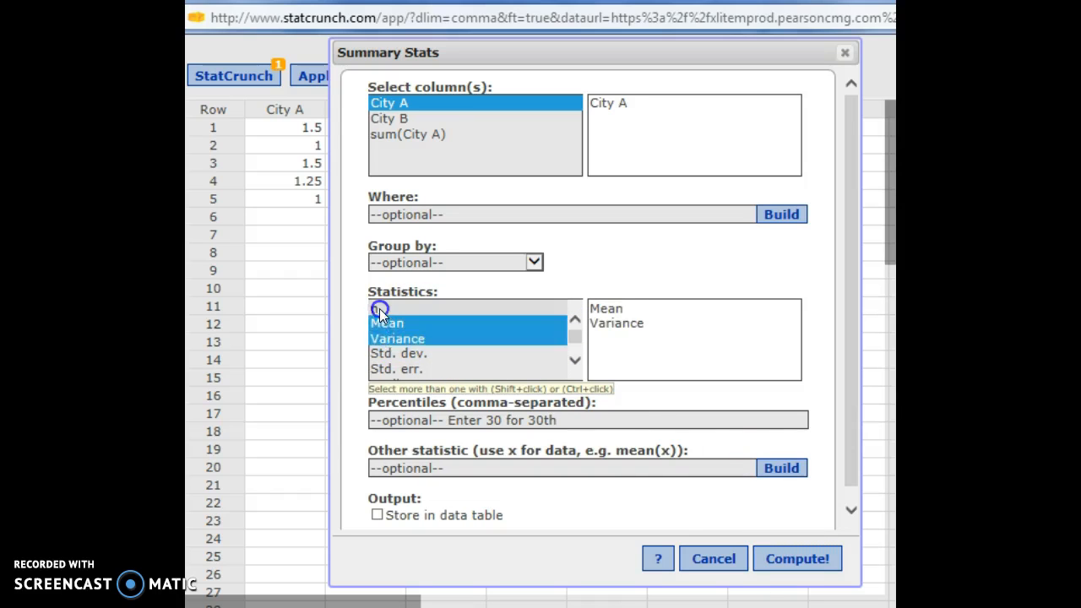
left_click(399, 353)
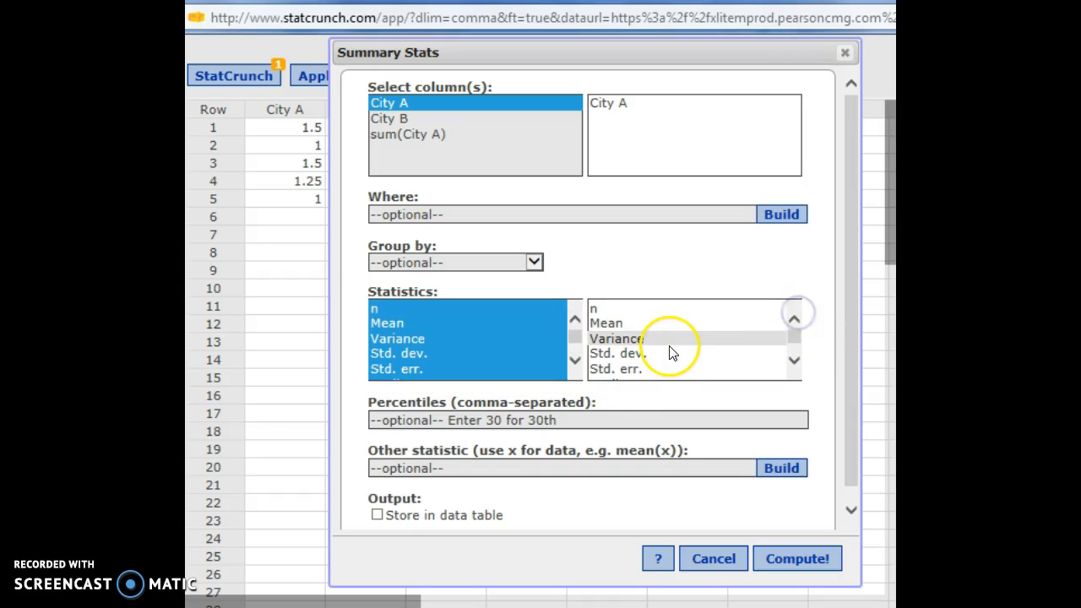
Step: Compute City A's summary table (n 5, mean 1.25, variance 0.0625, SD 0.25, sum 6.25) and scroll its columns
left_click(795, 557)
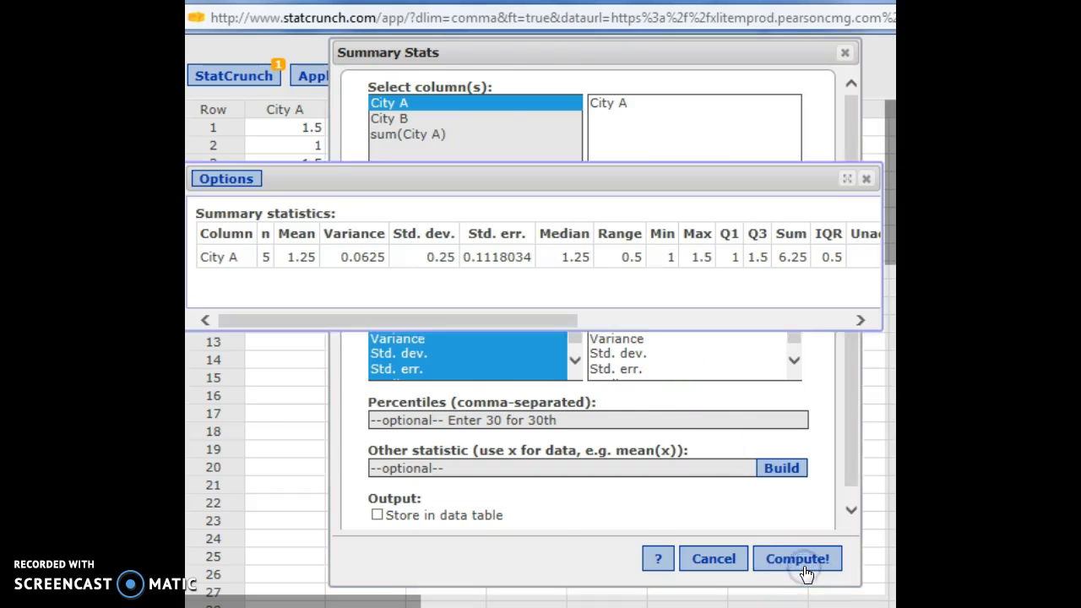
left_click(795, 558)
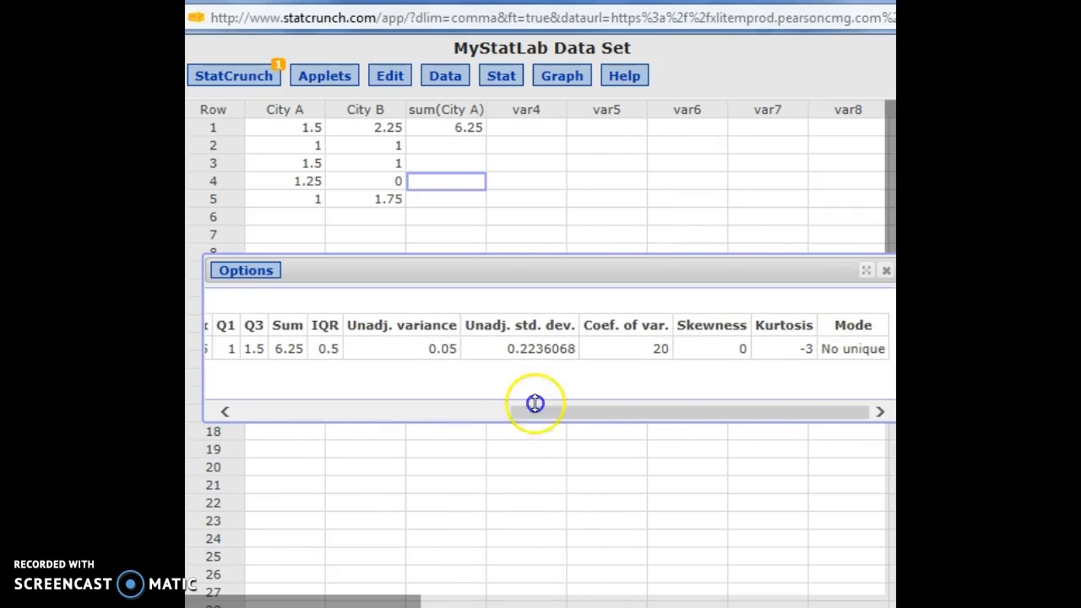
left_click_drag(534, 412, 330, 390)
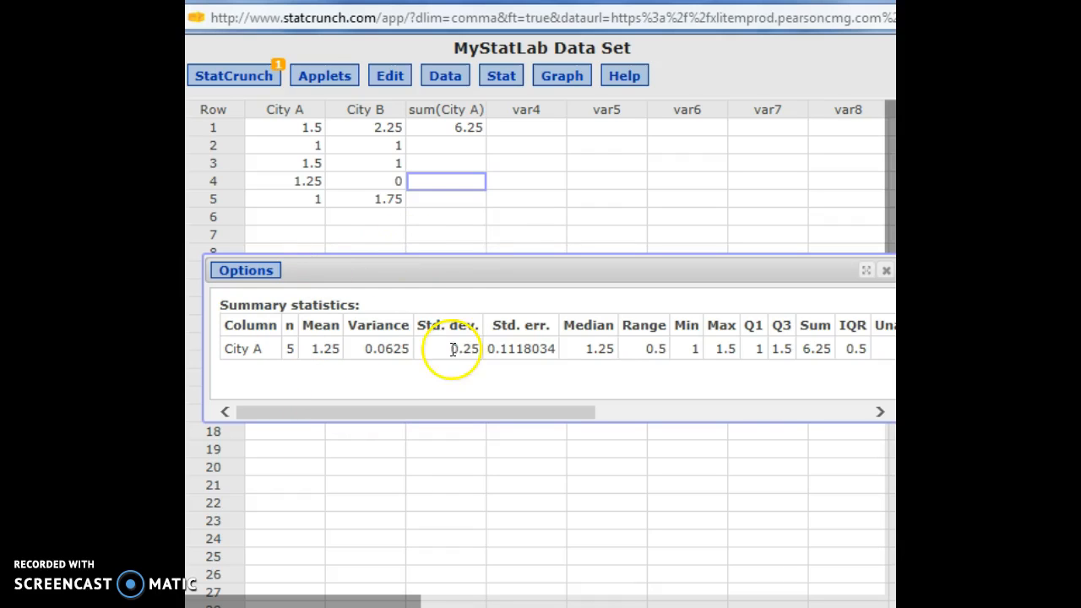
mouse_move(476, 399)
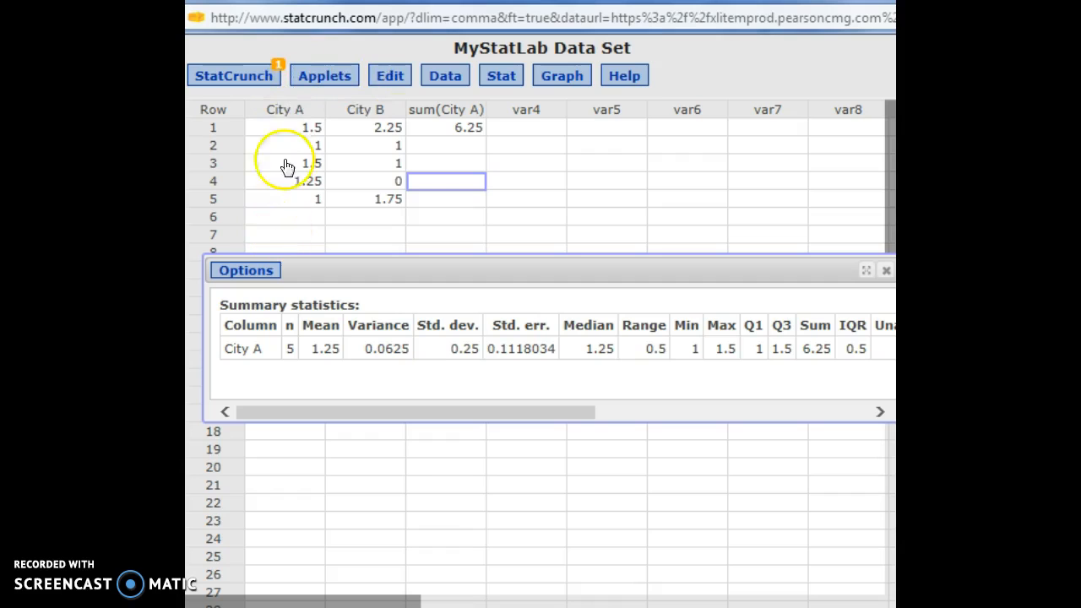
mouse_move(283, 235)
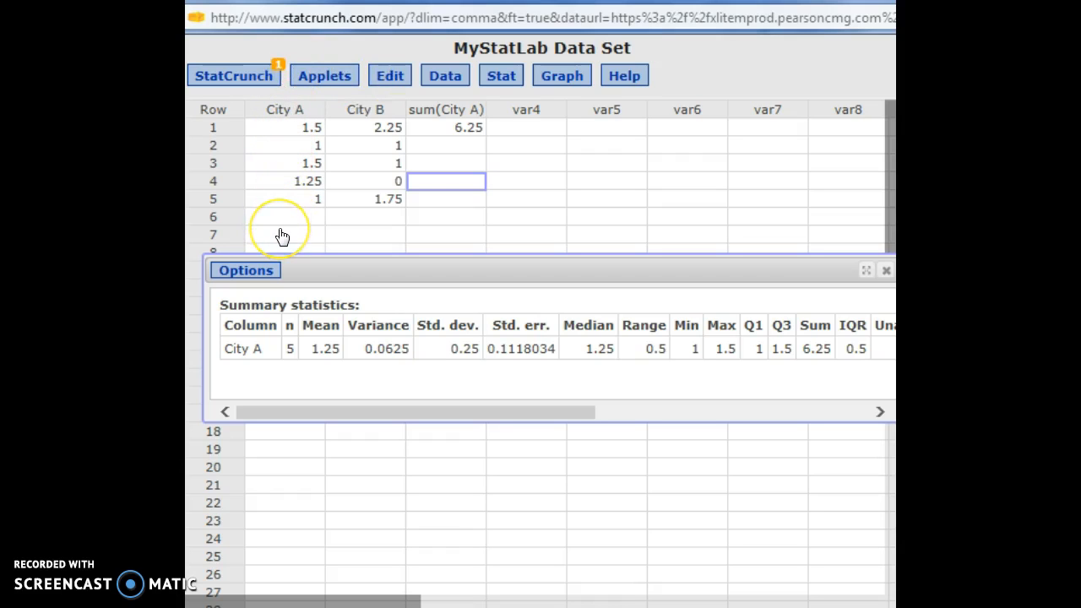
mouse_move(537, 419)
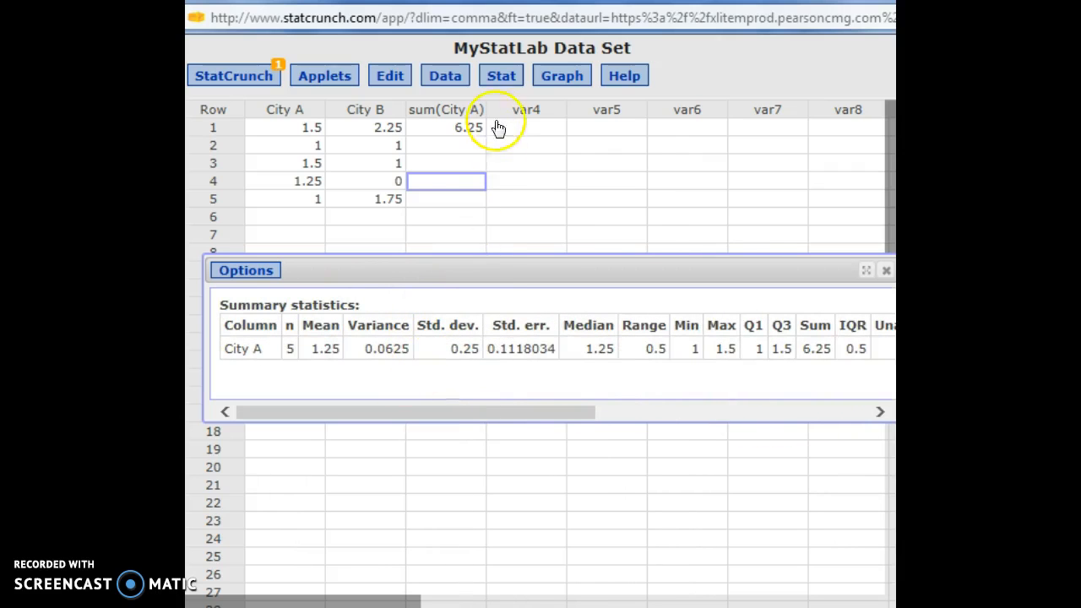
left_click(500, 74)
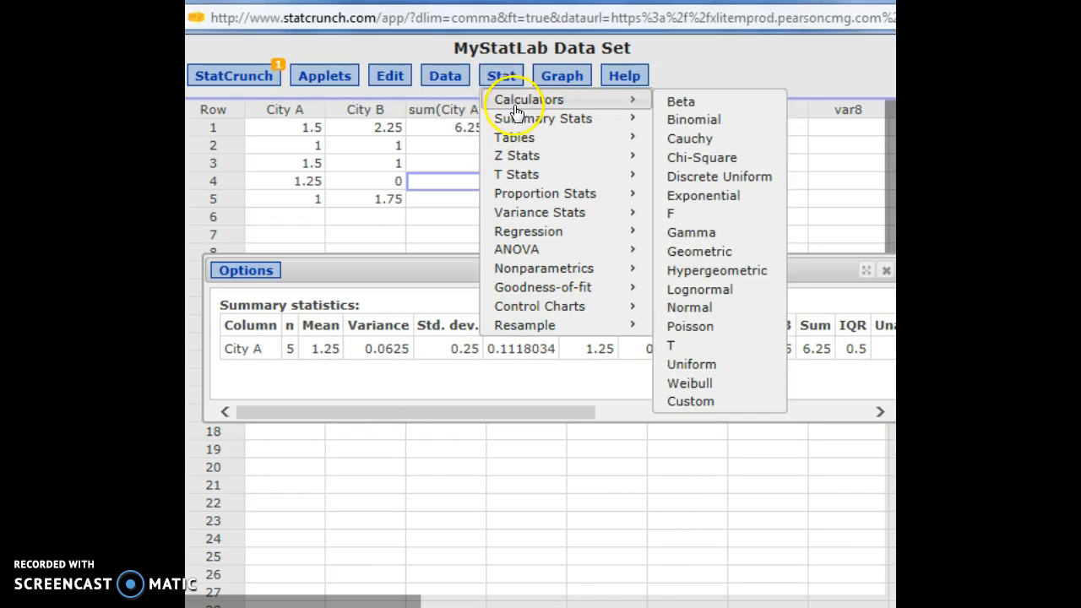